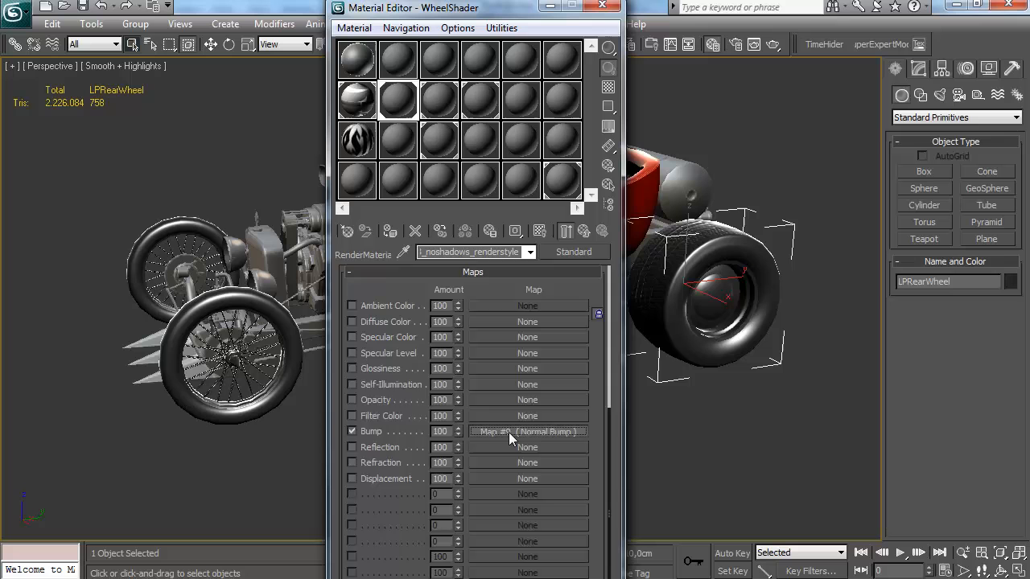
Inspect the wheel shader's normal bump map, return to the top level and close the Material Editor
click(528, 431)
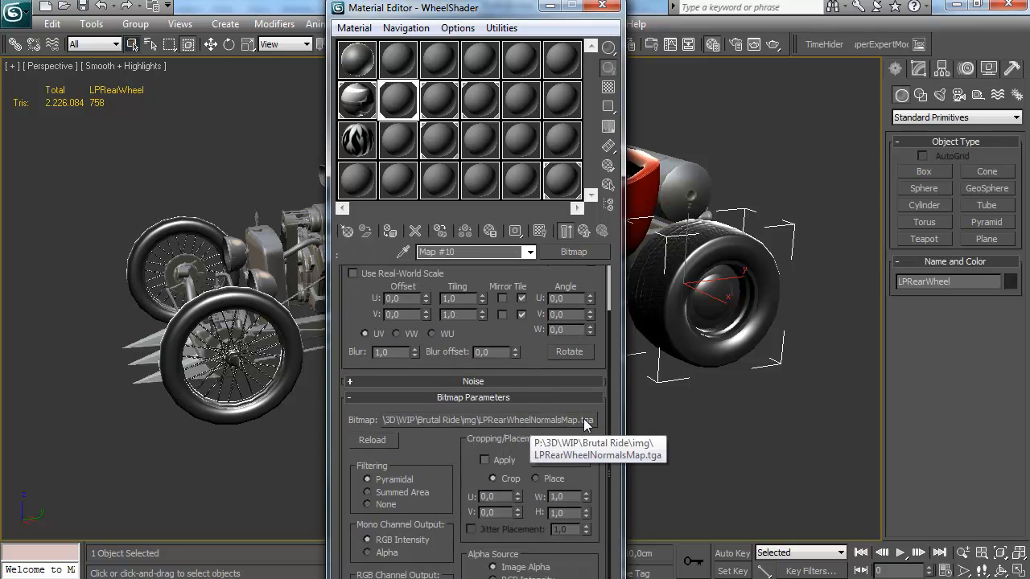
click(565, 232)
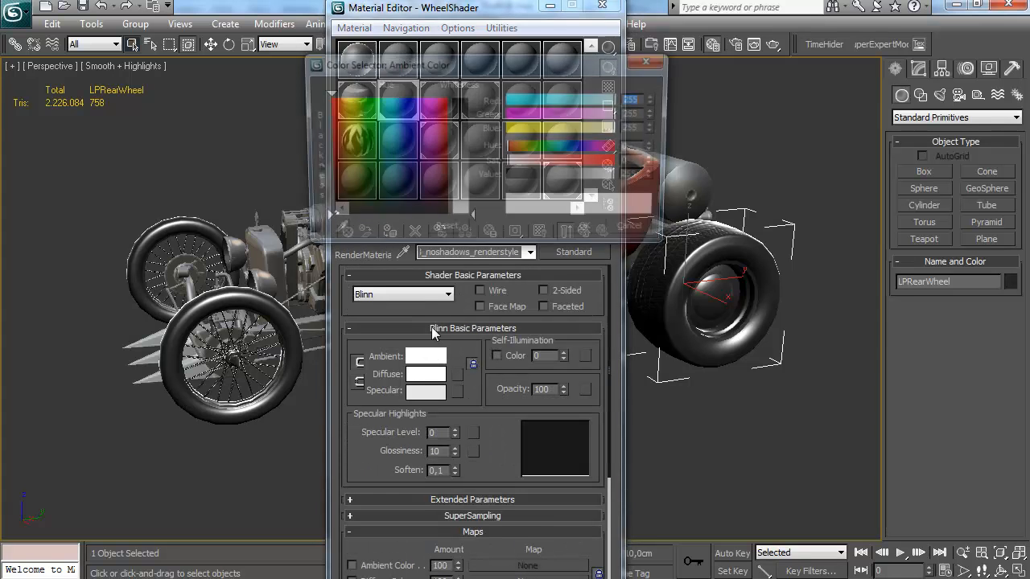
click(647, 61)
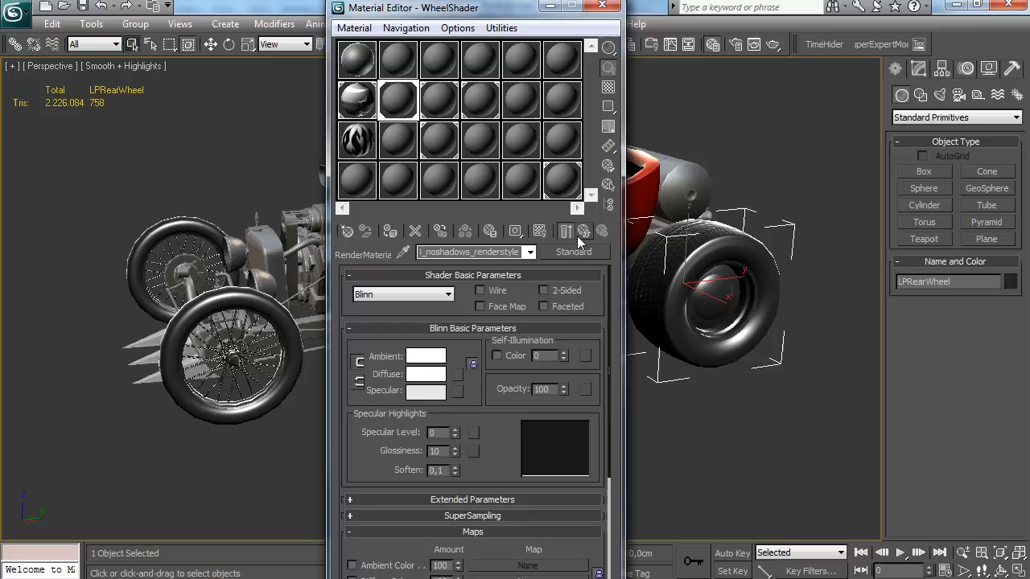
click(573, 251)
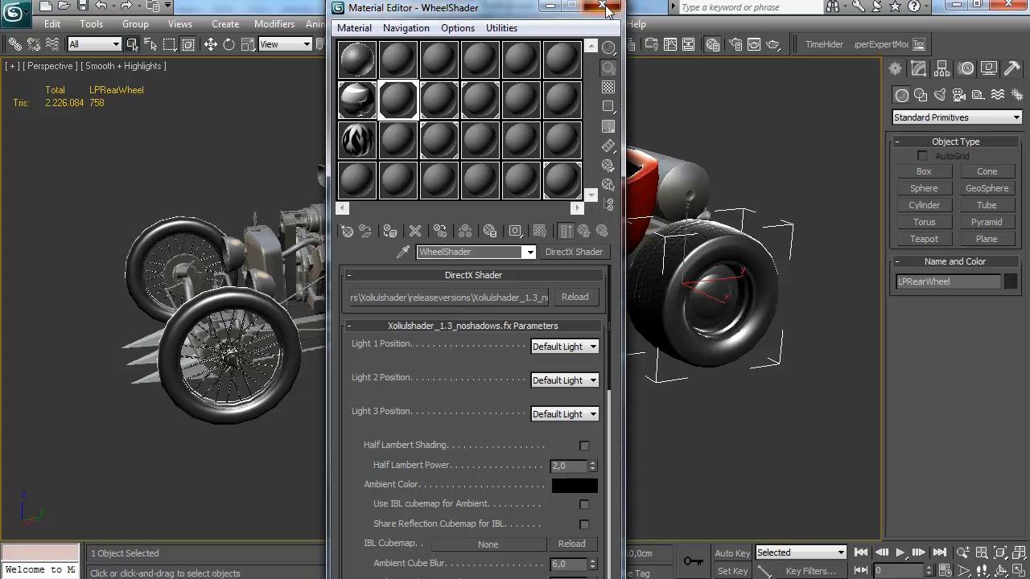
click(605, 6)
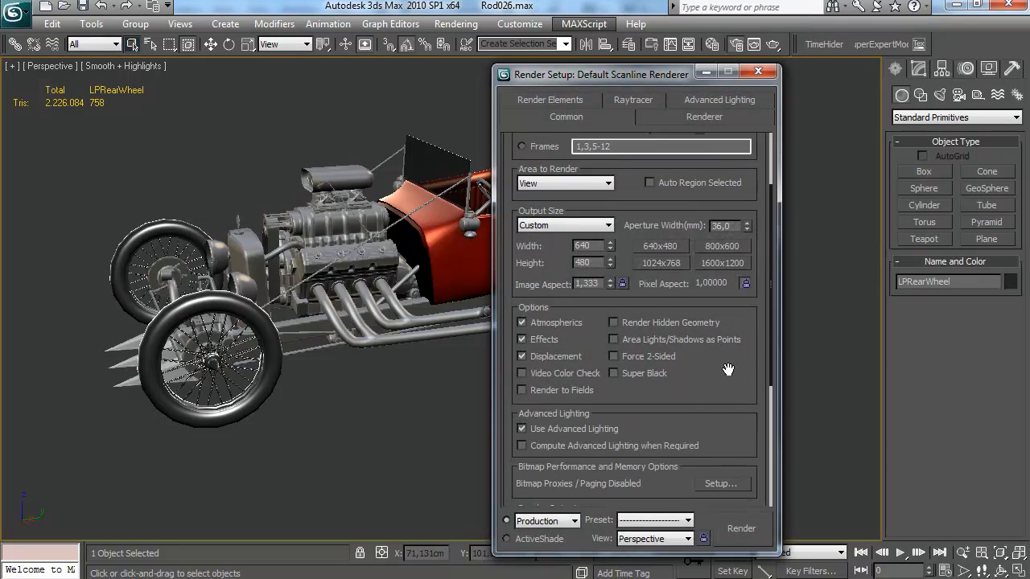
Set V-Ray default geometry to Dynamic and the antialiasing filter to Catmull-Rom
scroll(down, 3)
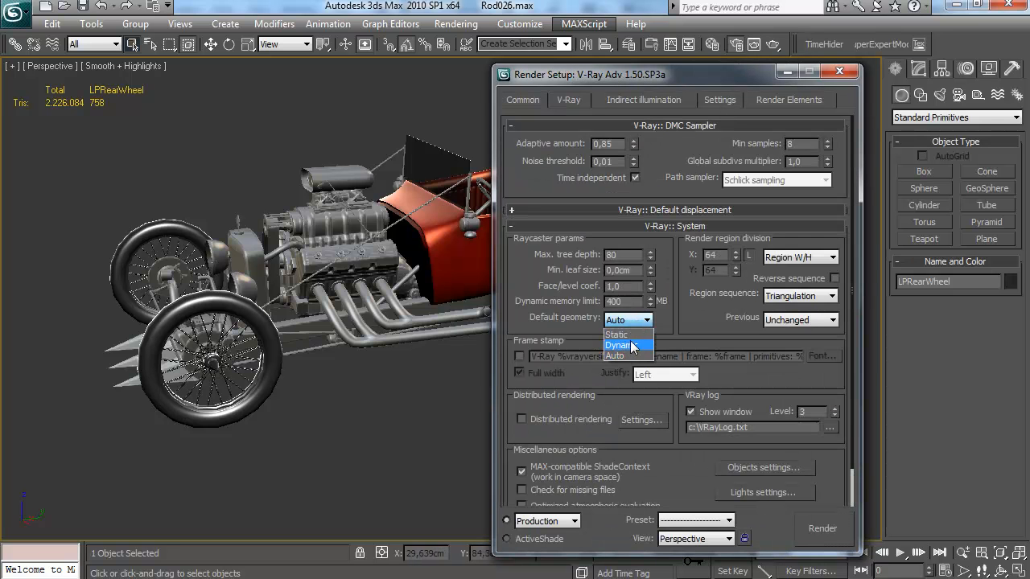
click(620, 345)
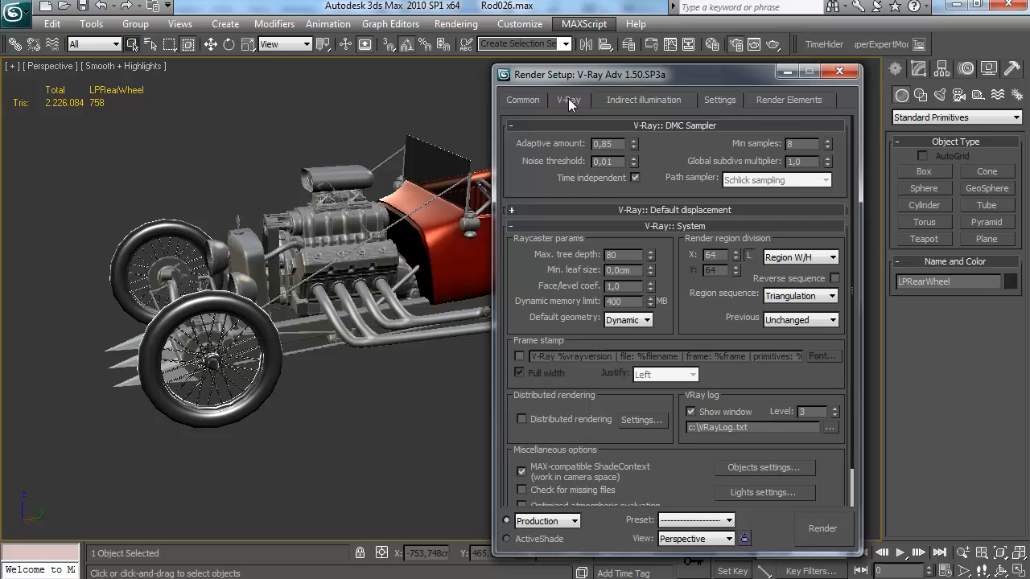
scroll(down, 3)
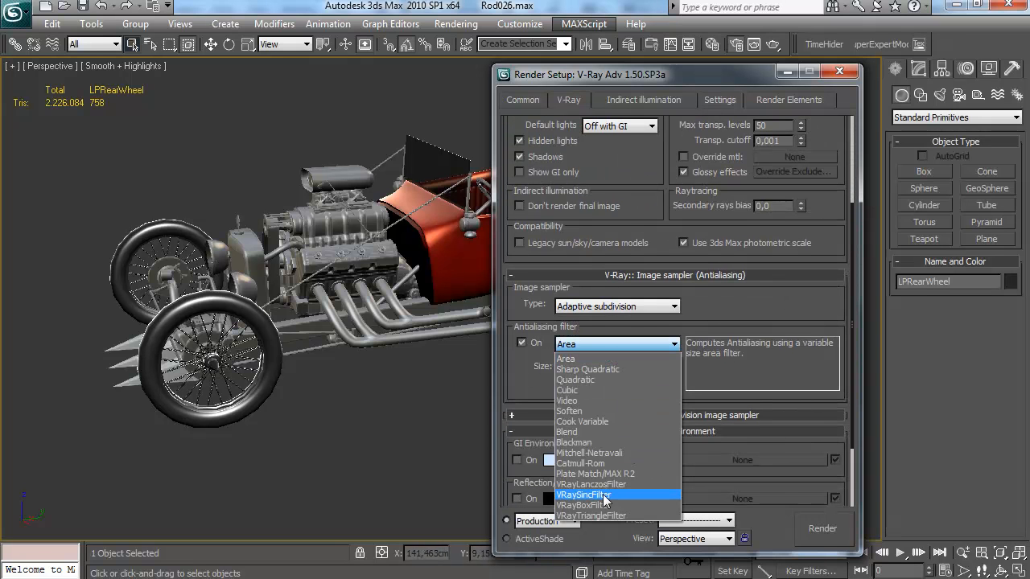
mouse_move(579, 463)
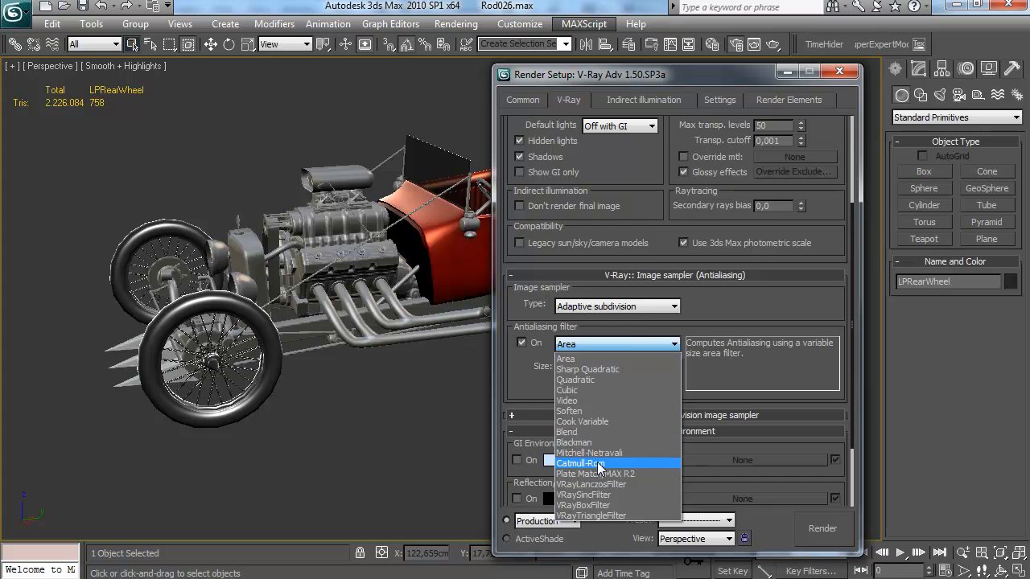
click(579, 463)
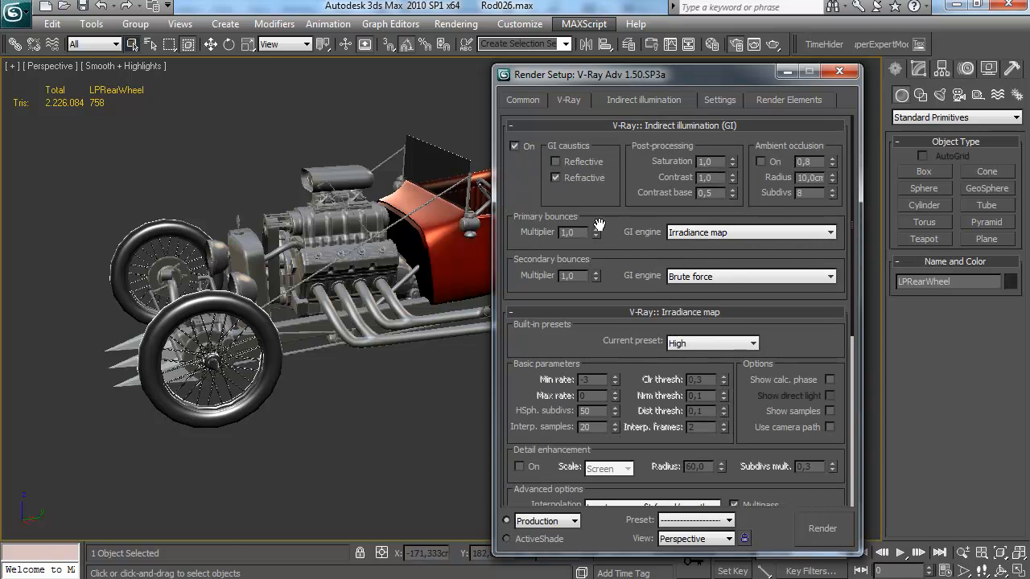
Enable GI with a Medium irradiance map preset and detail enhancement
click(615, 281)
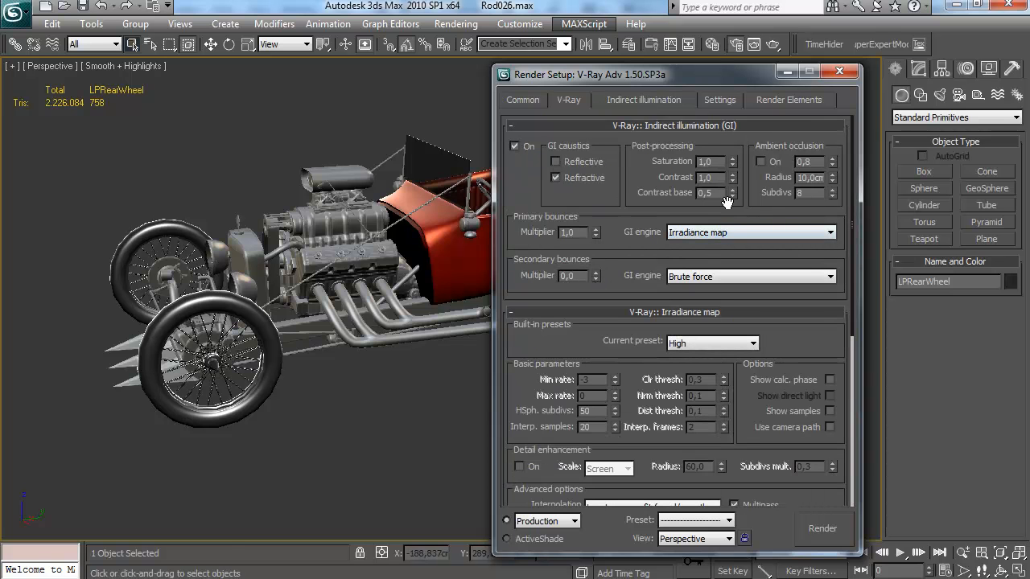
click(711, 343)
text(30)
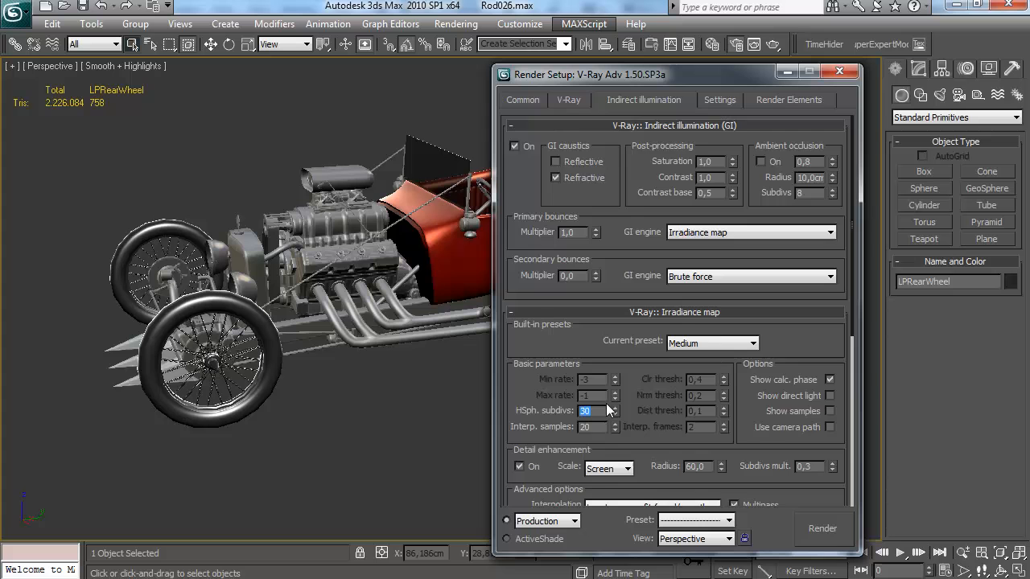
scroll(down, 3)
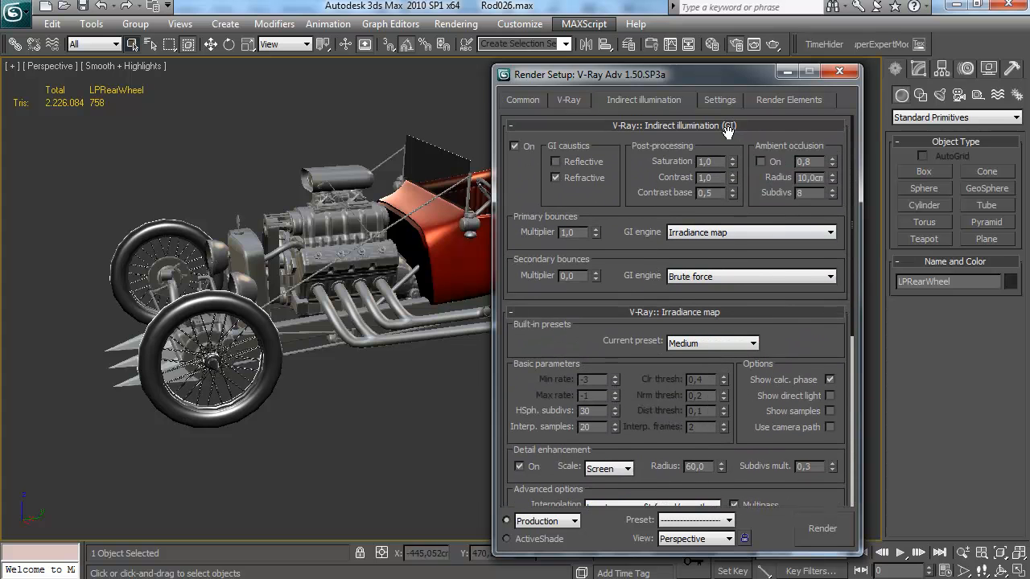
click(840, 71)
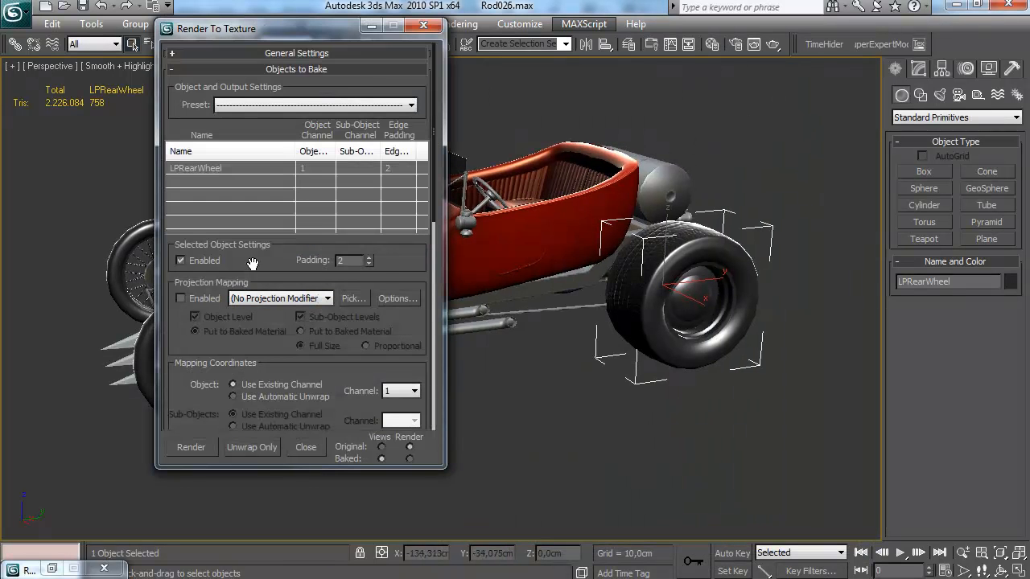
Swap the Ambient Occlusion element for a 1024x1024 VRayCompleteMap and bake the rear wheel
scroll(down, 3)
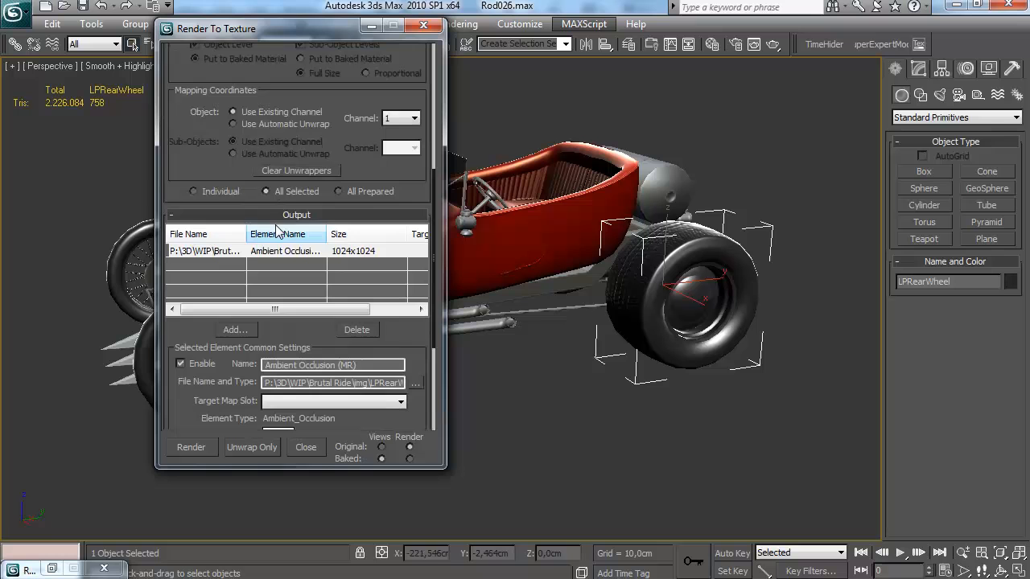
click(235, 328)
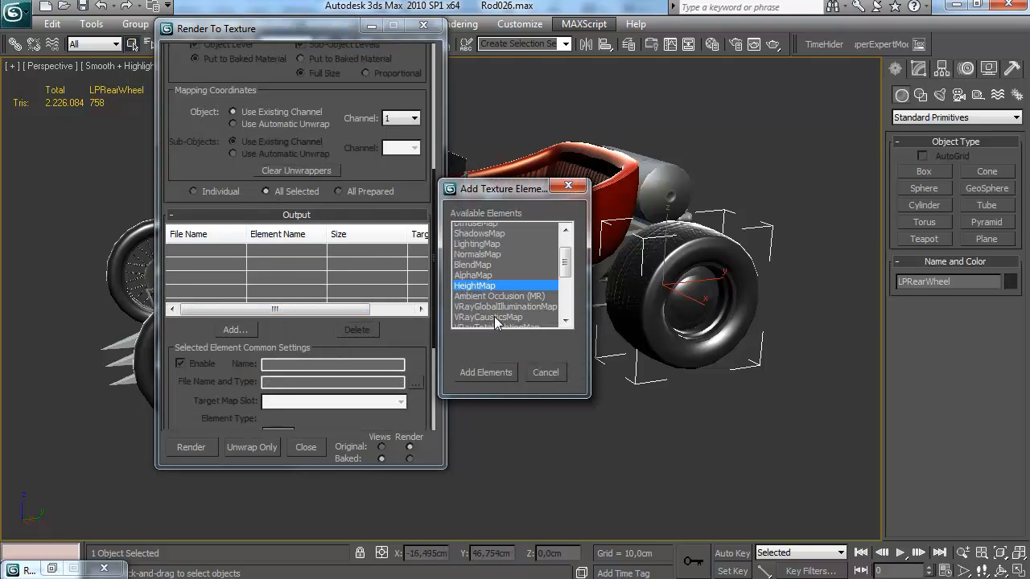
click(486, 372)
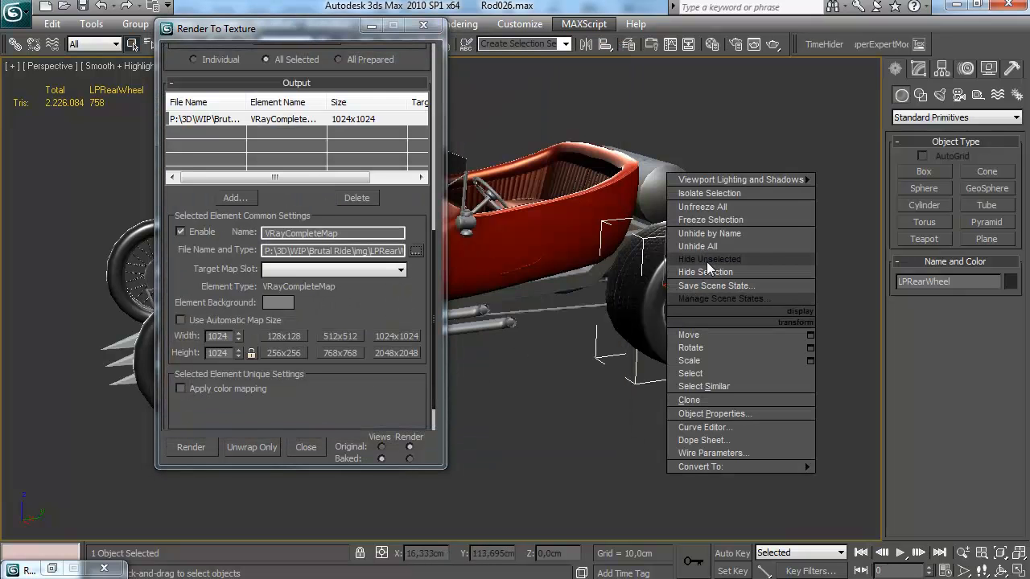
click(190, 447)
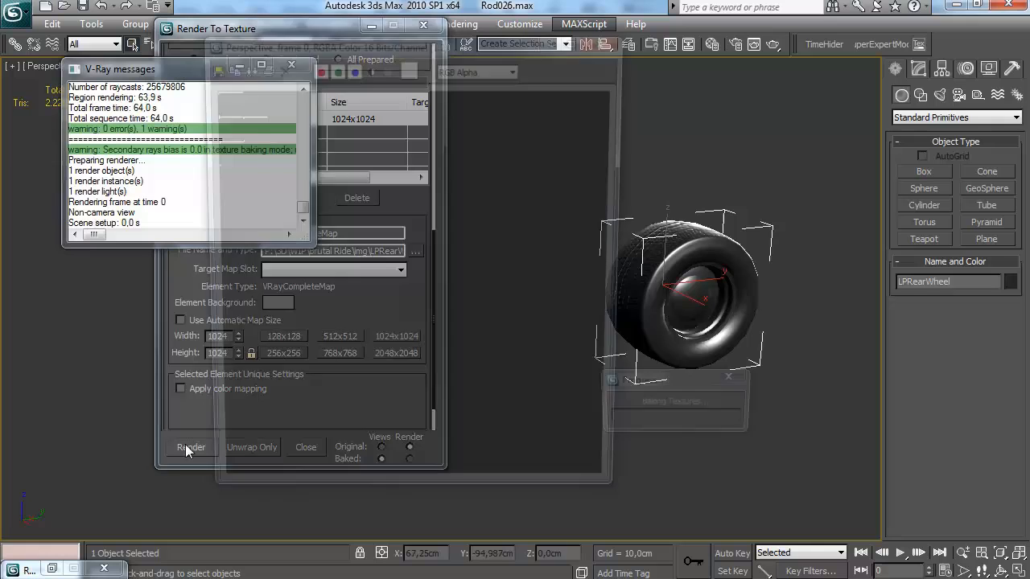
click(192, 448)
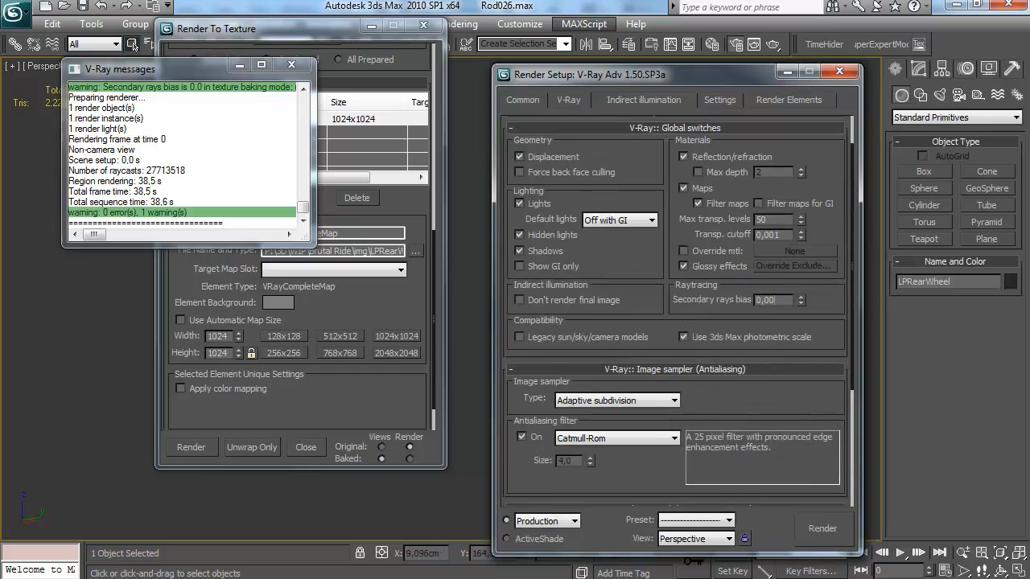
Close the baked wheel render and set the antialiasing filter back to Area, re-rendering the bake
triple_click(759, 299)
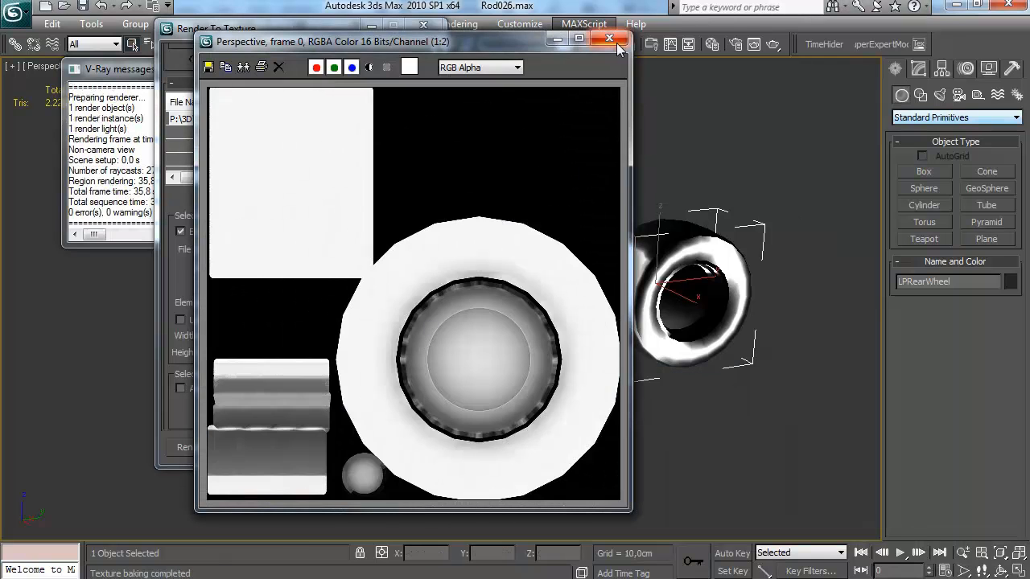
click(608, 38)
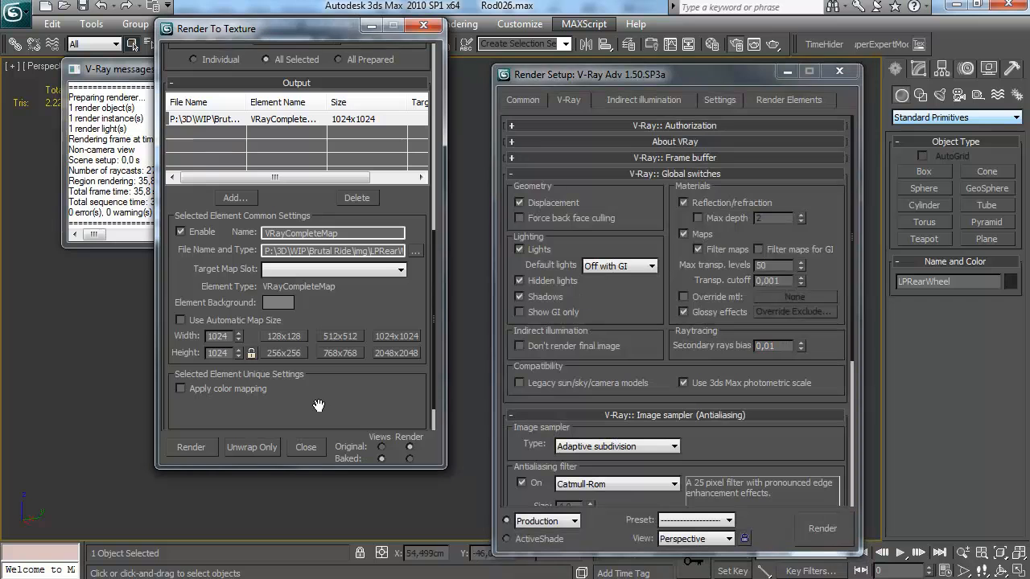
click(190, 447)
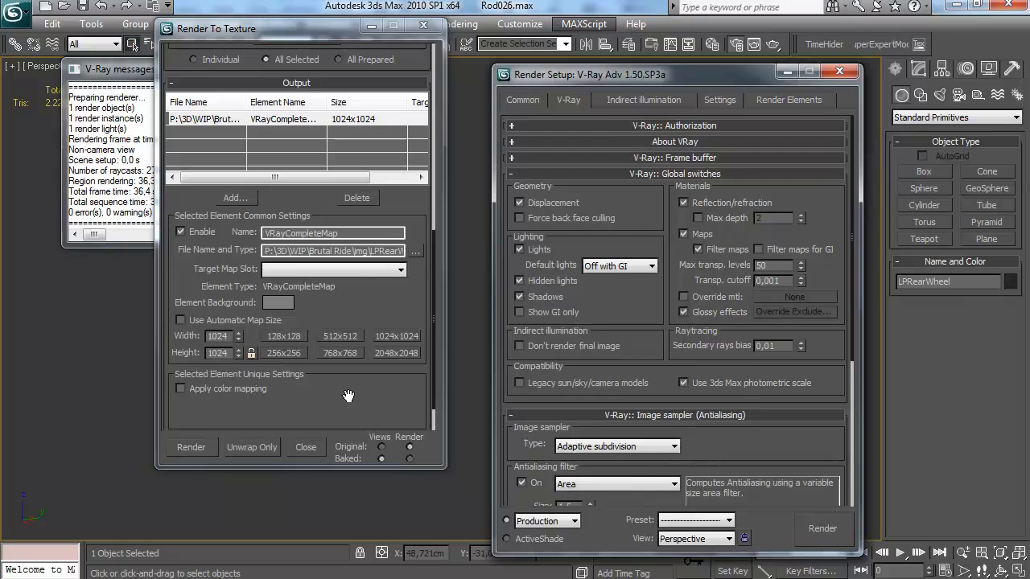
click(190, 448)
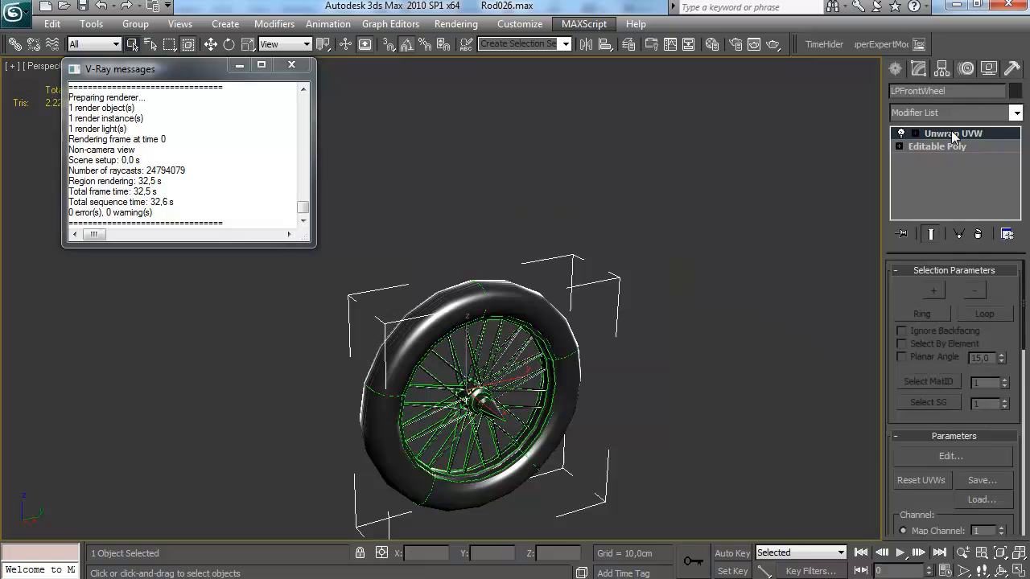
Collapse LPFrontWheel's Unwrap UVW and add a 1024x1024 VRayCompleteMap bake element
click(949, 457)
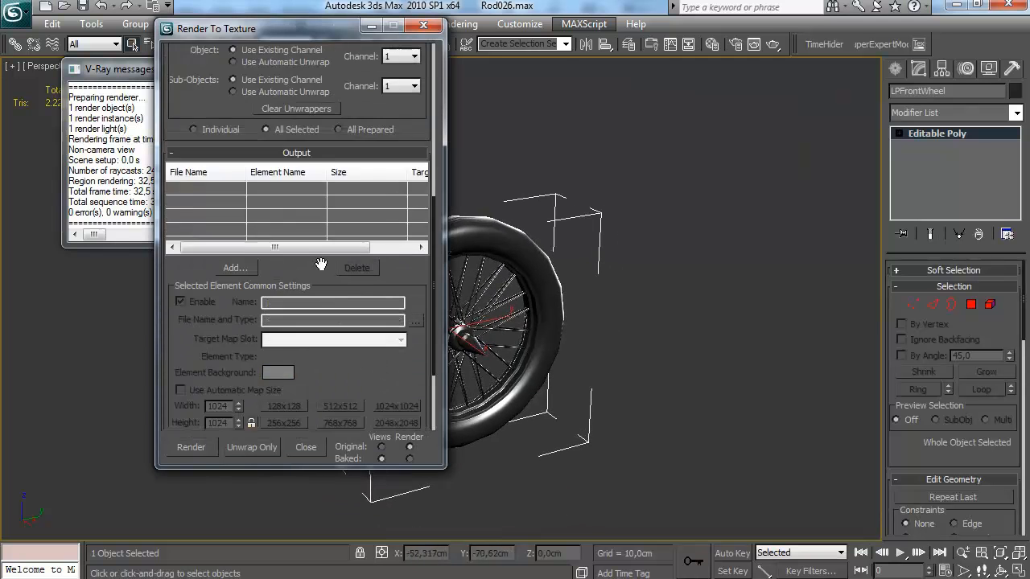
click(235, 267)
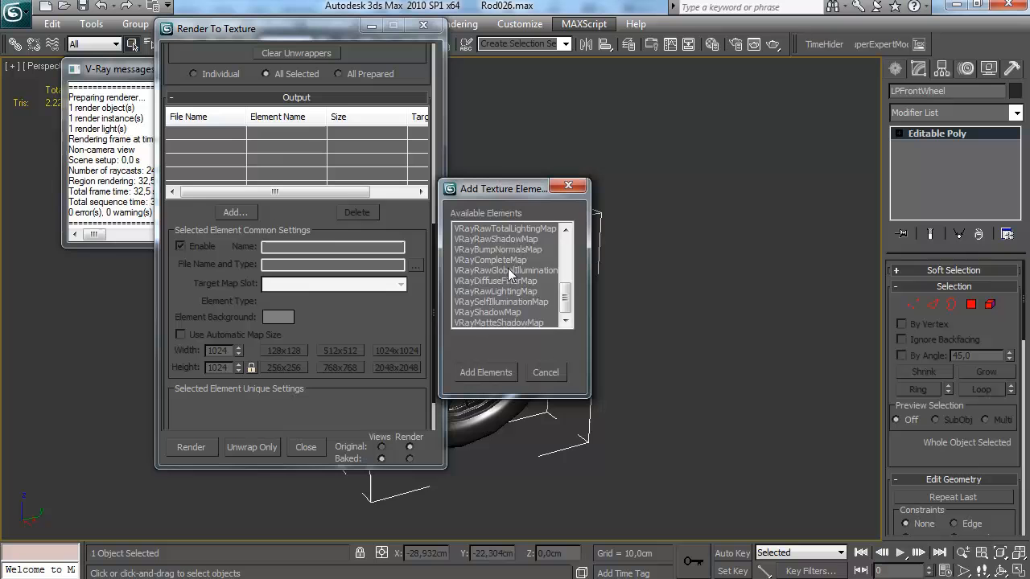
click(486, 372)
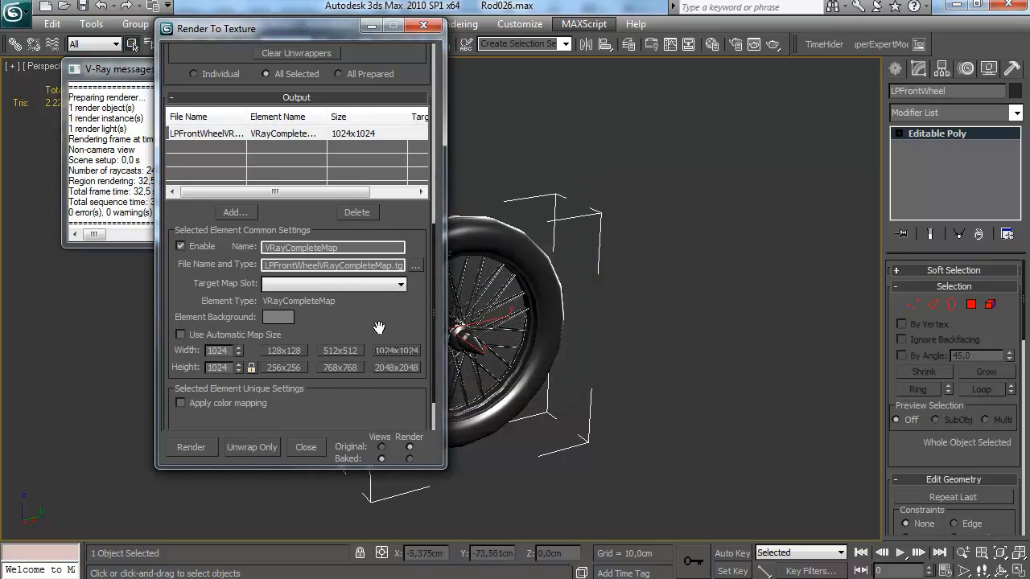
Bake the front wheel to LPFrontWheelVRayCompleteMap.tga and view the rendered frame
click(416, 266)
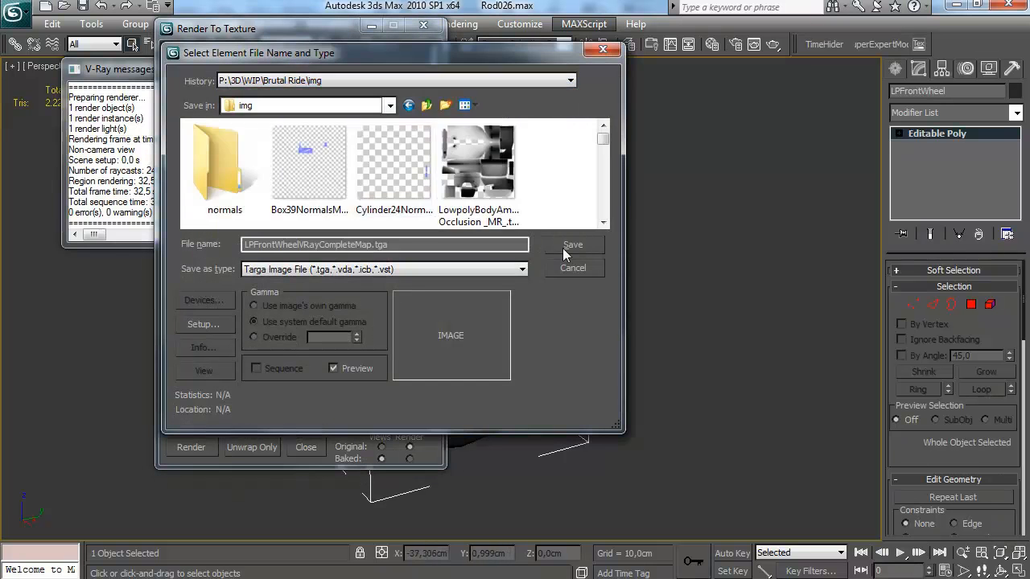
click(573, 245)
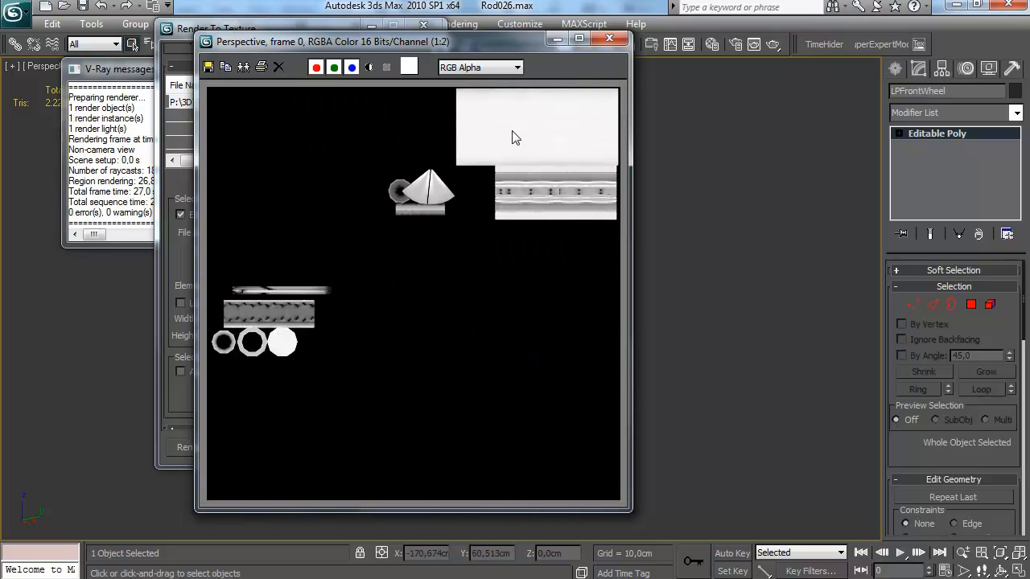
click(608, 39)
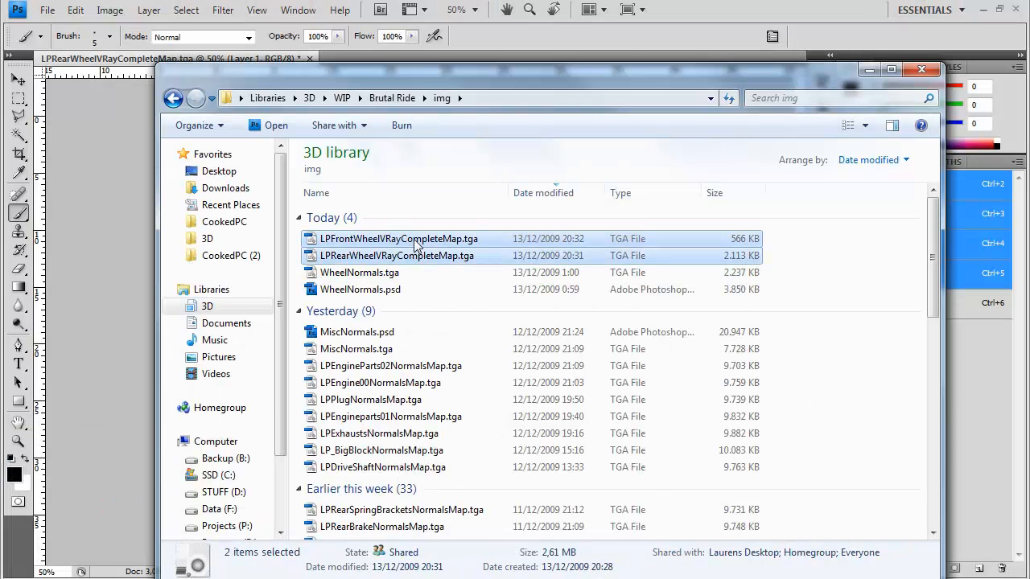
Duplicate one wheel bake into the other as a layer and save the result as WheelAO.tga
double_click(399, 238)
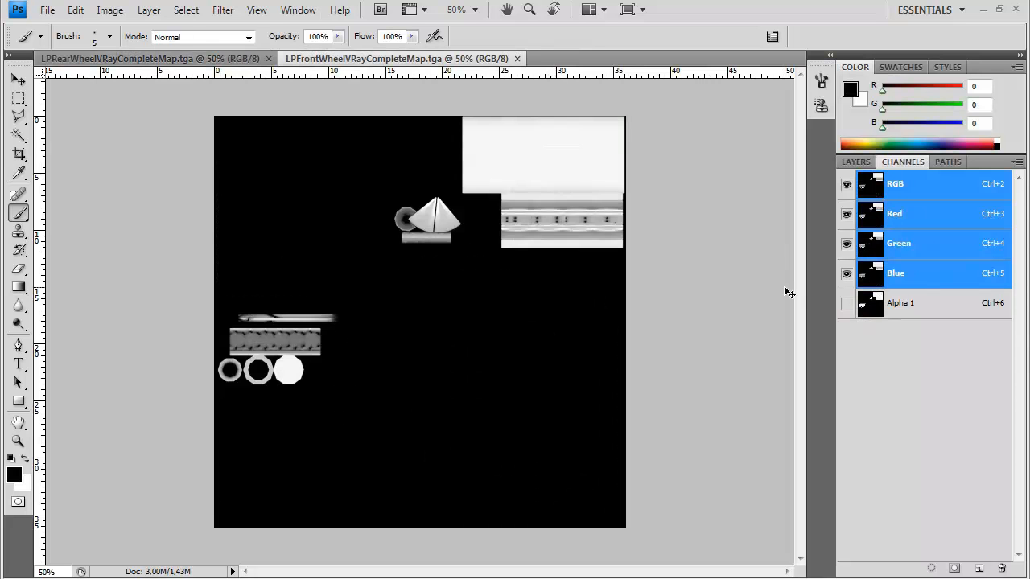
click(148, 10)
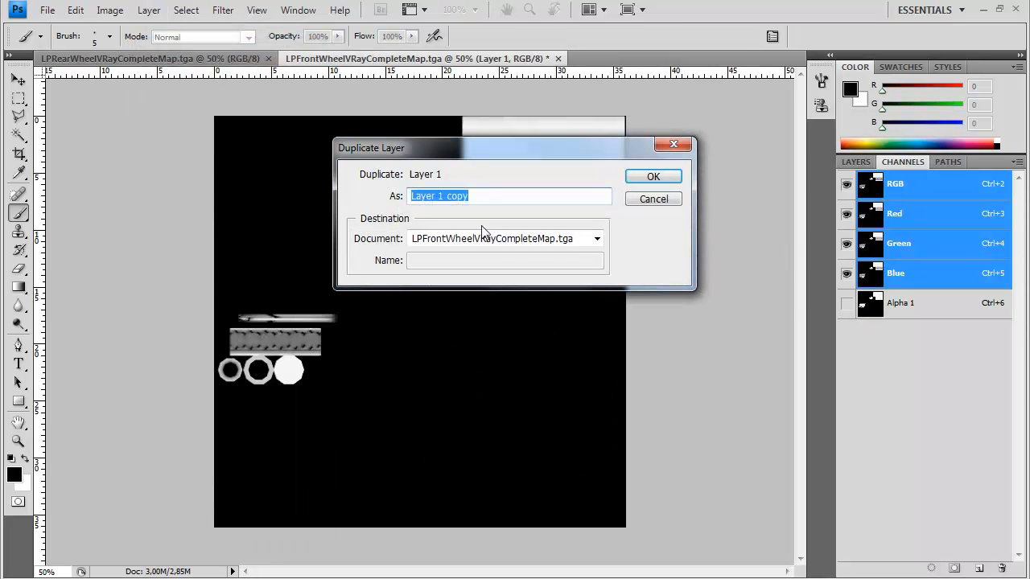
click(654, 175)
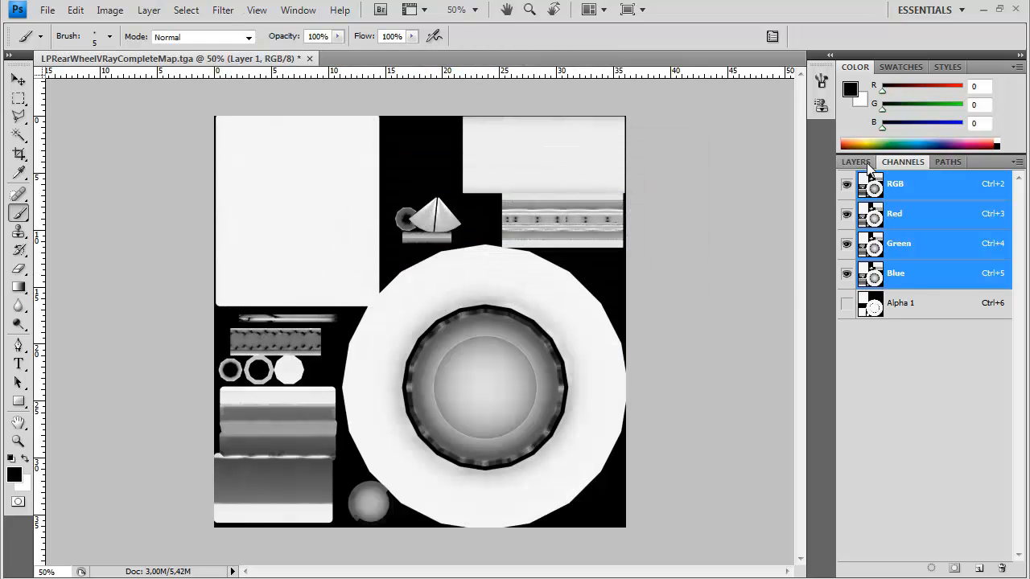
click(855, 161)
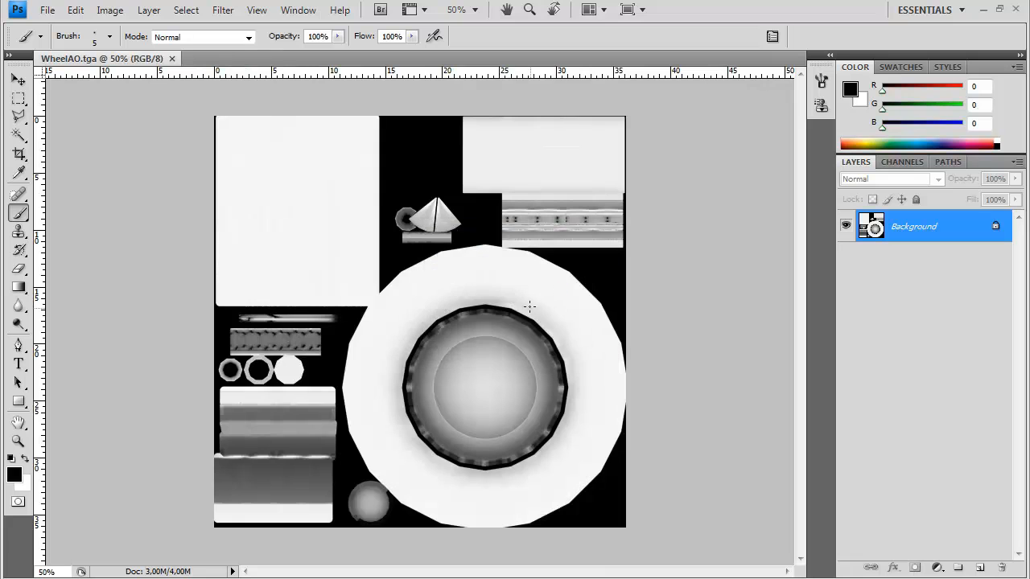
key(alt+tab)
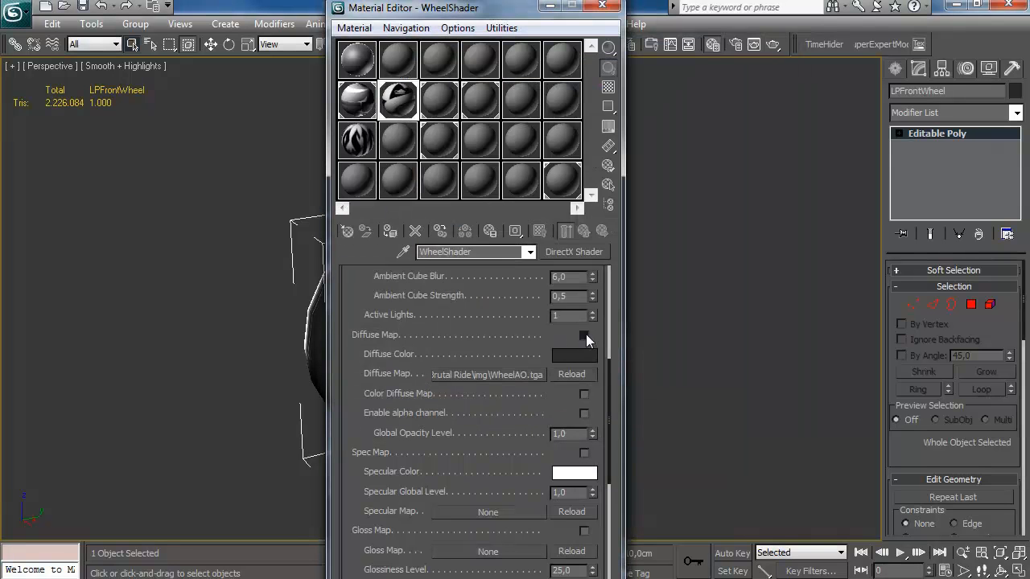
Assign WheelAO.tga as WheelShader's diffuse map and zoom on the spokes and hub
scroll(down, 3)
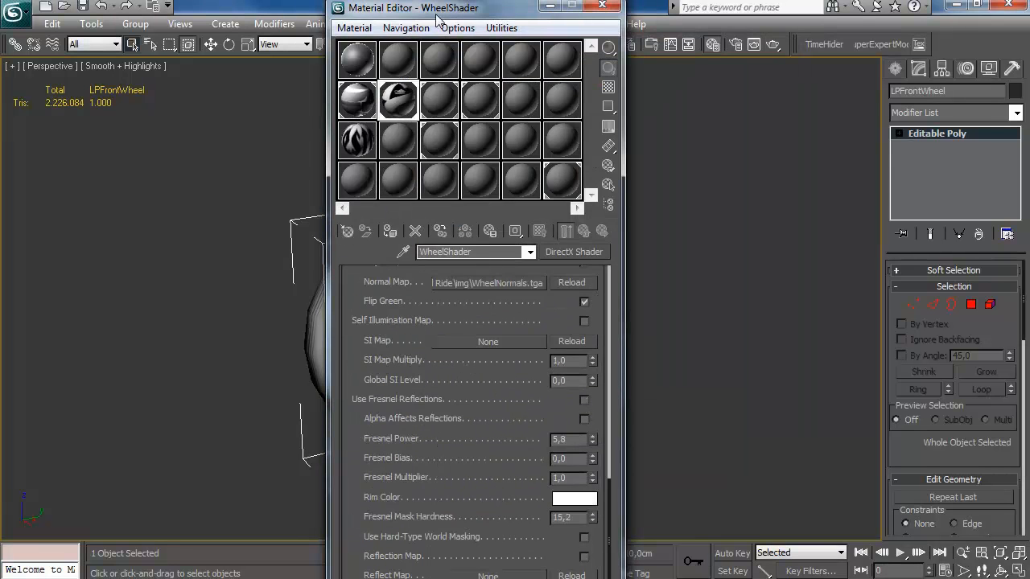
drag(435, 8, 764, 16)
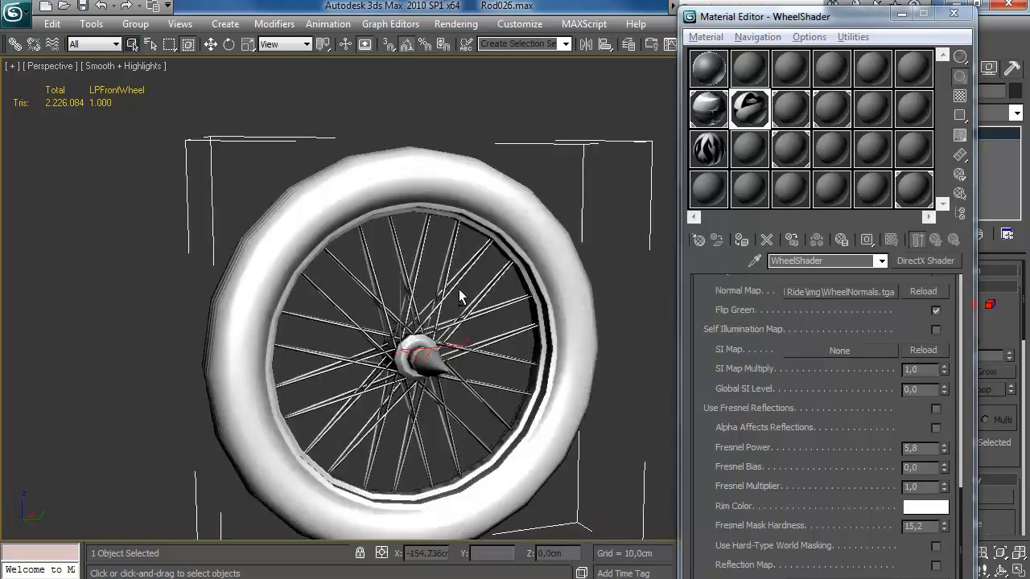
drag(463, 298, 338, 249)
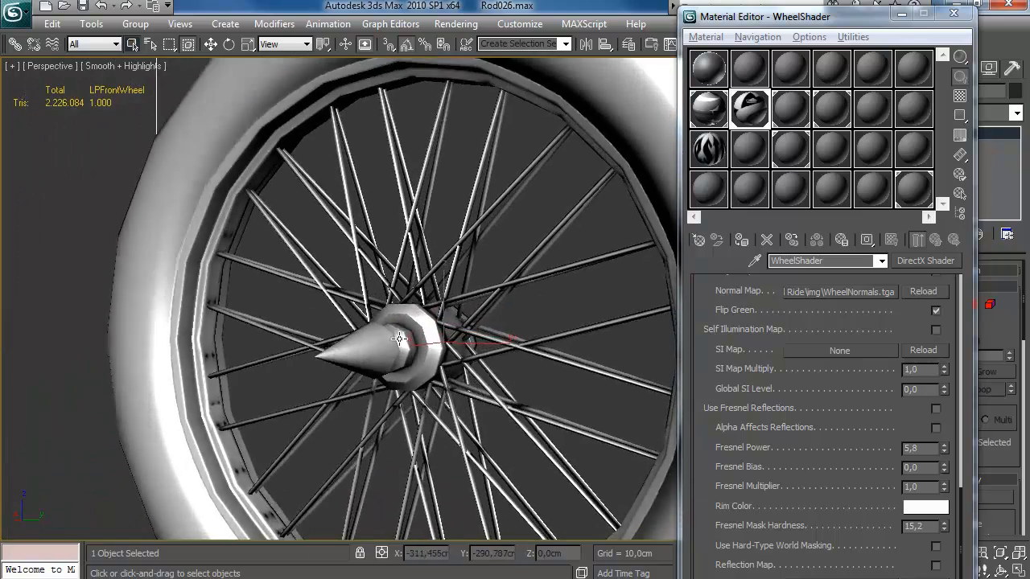
drag(399, 338, 394, 286)
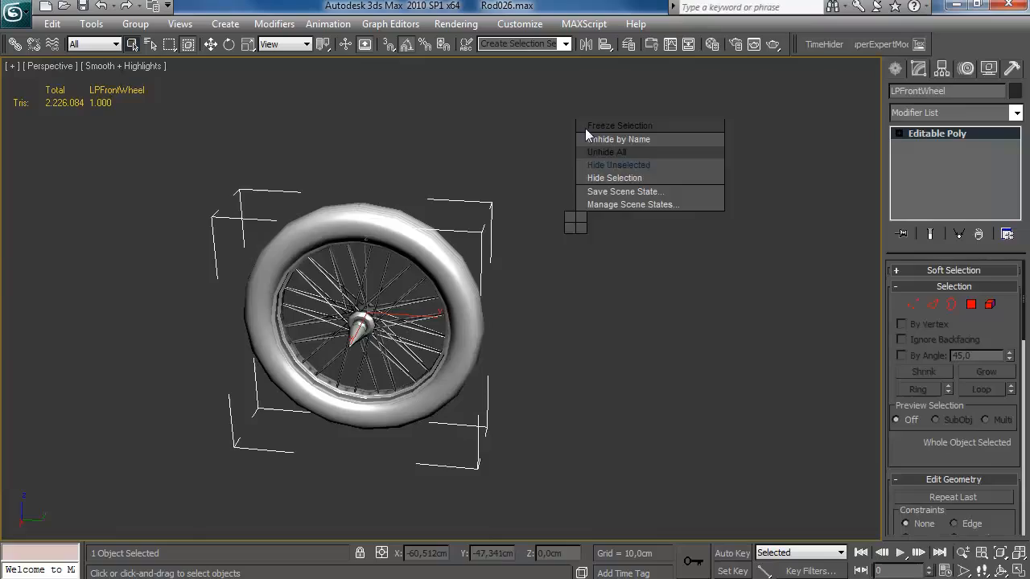
Unhide all car parts, examine the shaded rear tyres and reopen WheelAO.tga in Photoshop
click(605, 151)
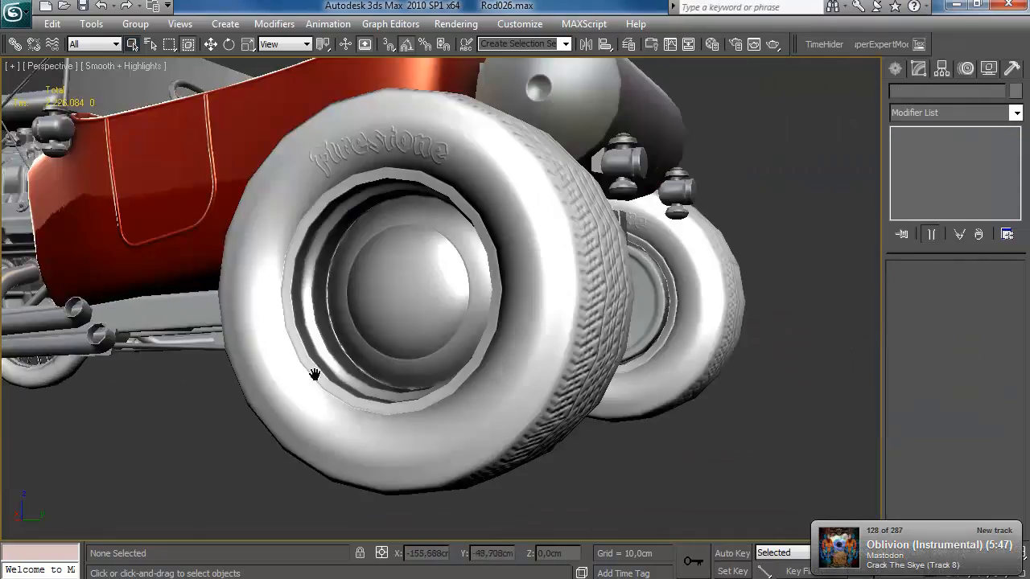
drag(316, 374, 405, 351)
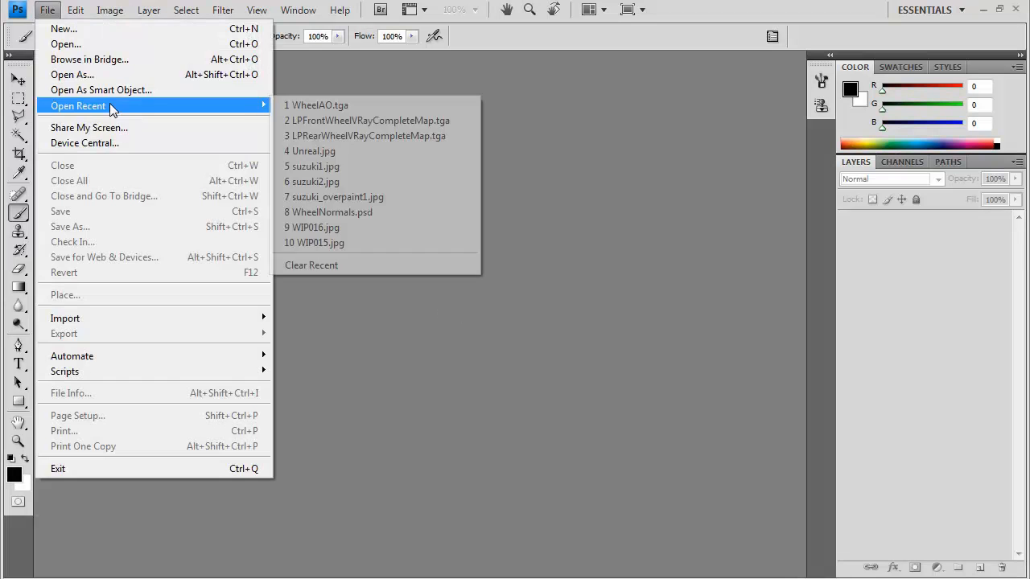
click(318, 104)
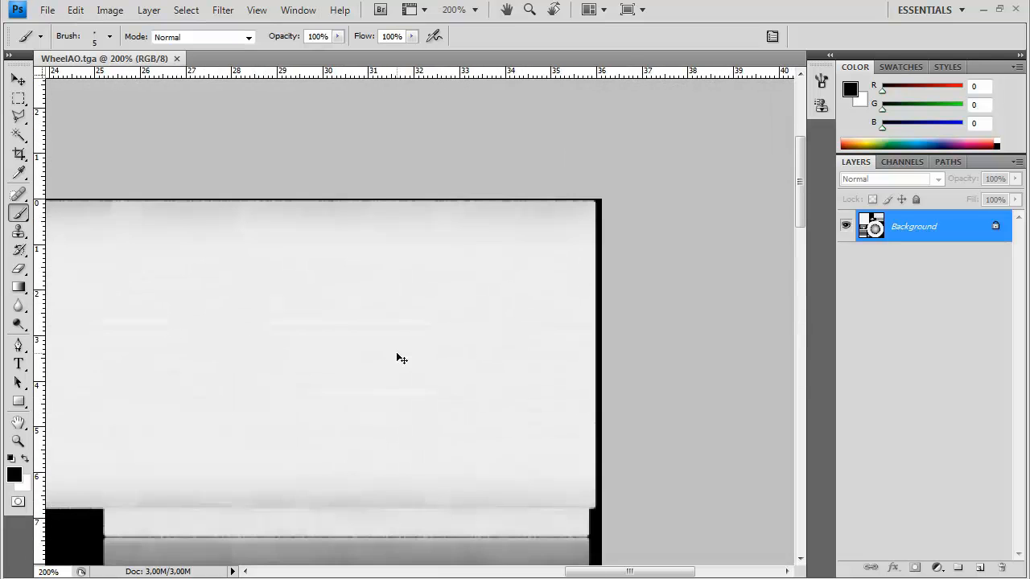
click(18, 98)
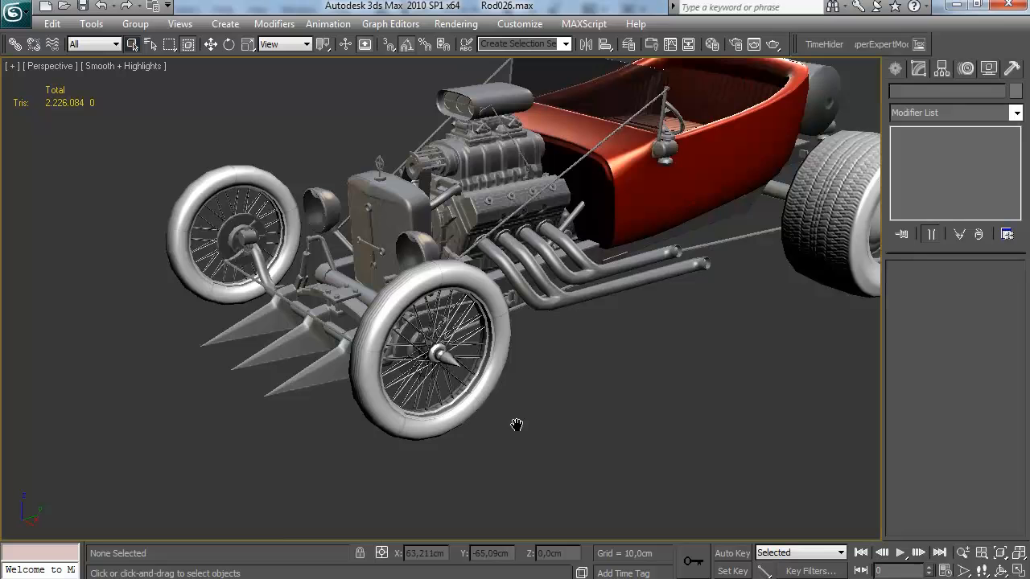
Select LPFrontWheel from the quad menu and bring up Render To Texture for it
right_click(438, 354)
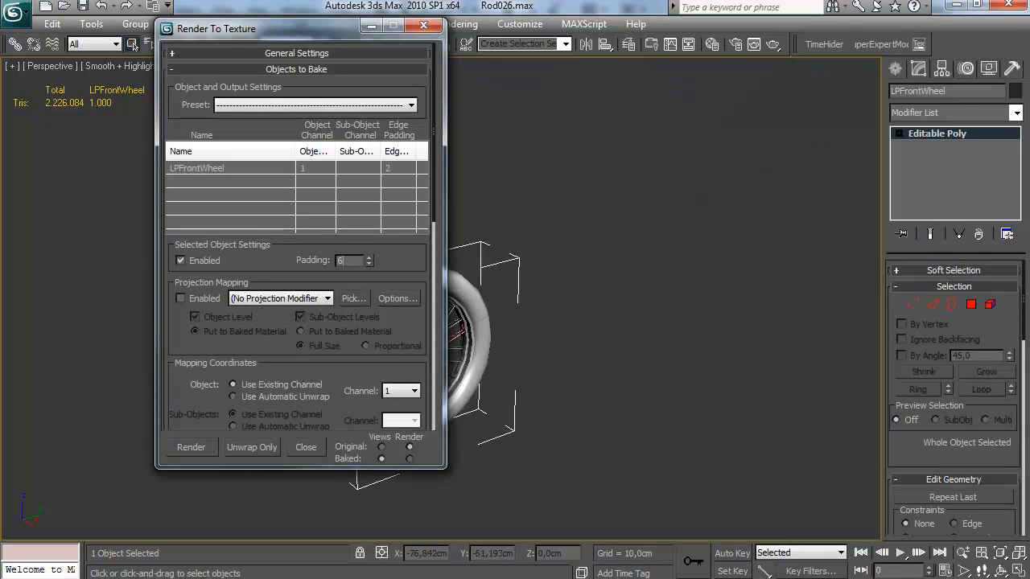
click(190, 447)
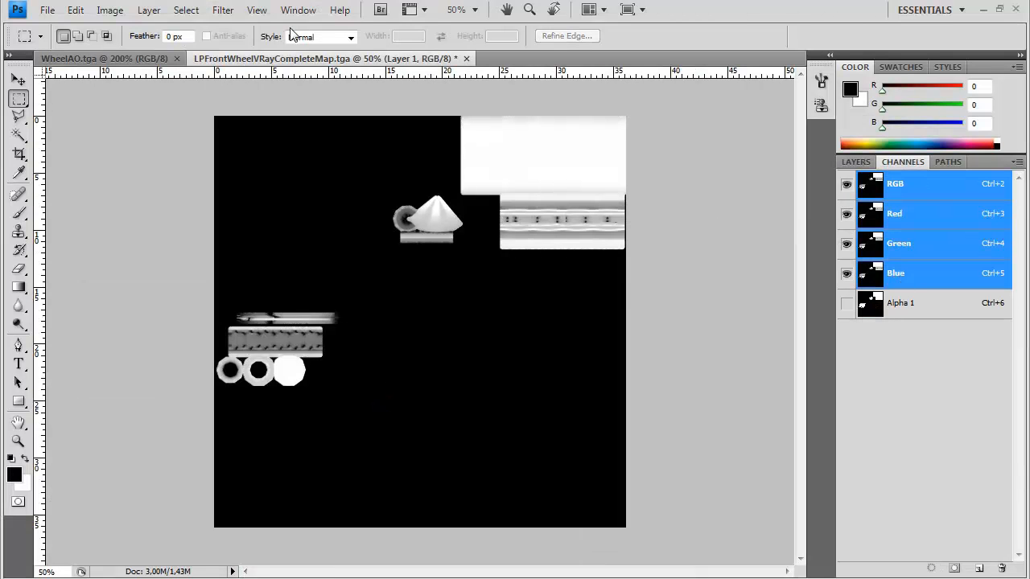
Copy the front and rear wheel bakes into WheelAO.tga as Layer 1 and Layer 2, hiding Layer 2 to compare
click(847, 212)
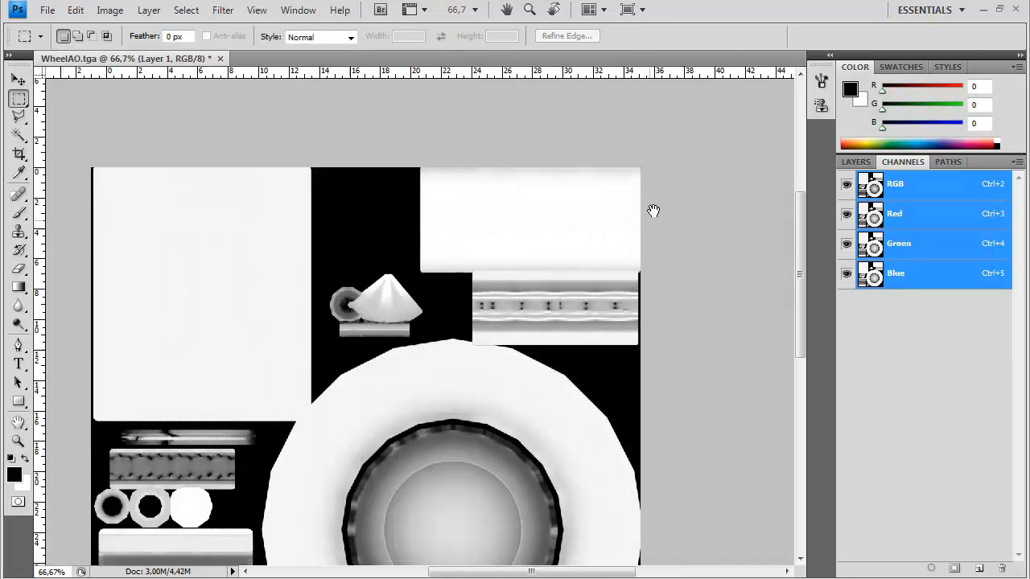
click(857, 161)
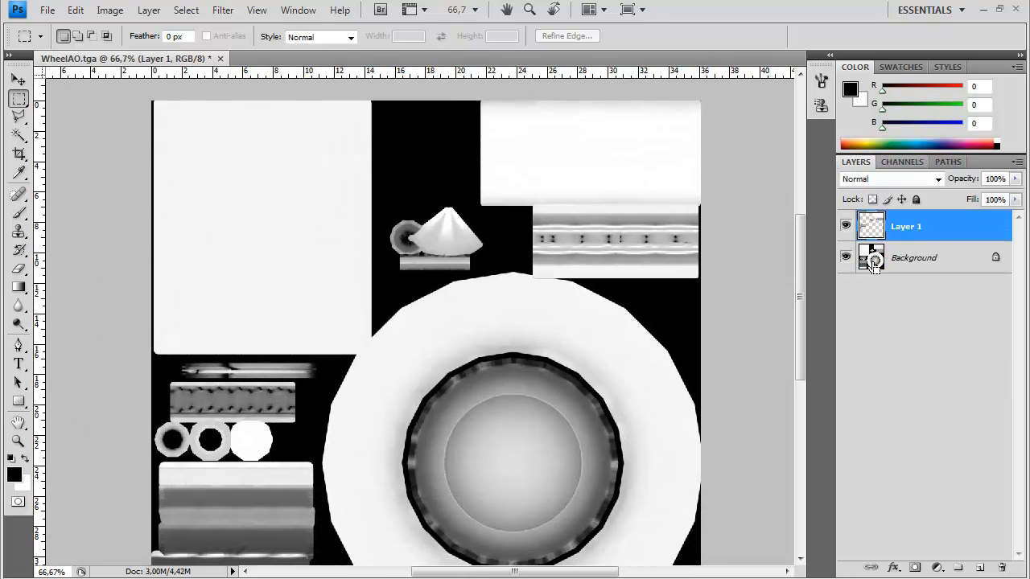
click(914, 258)
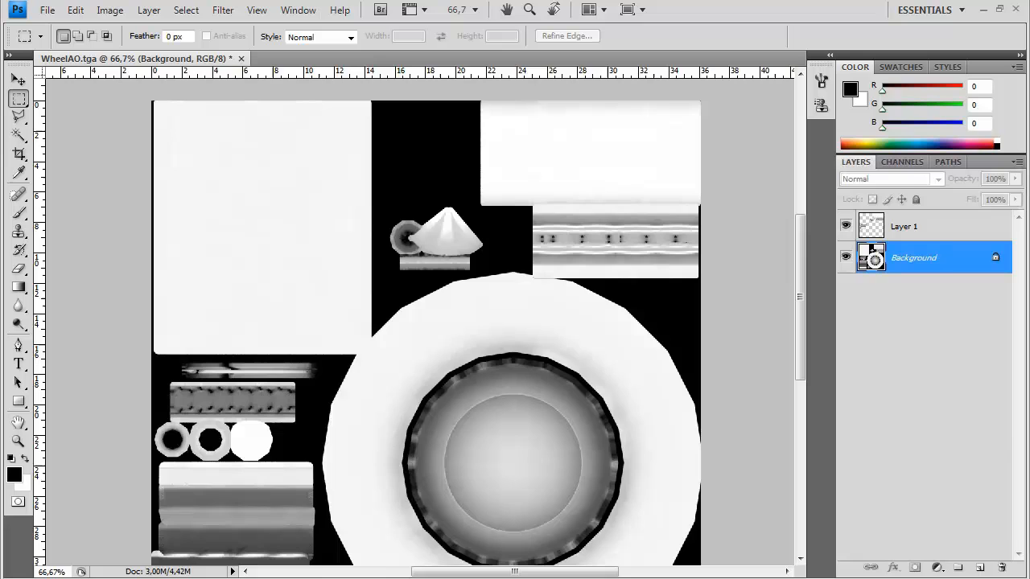
click(338, 58)
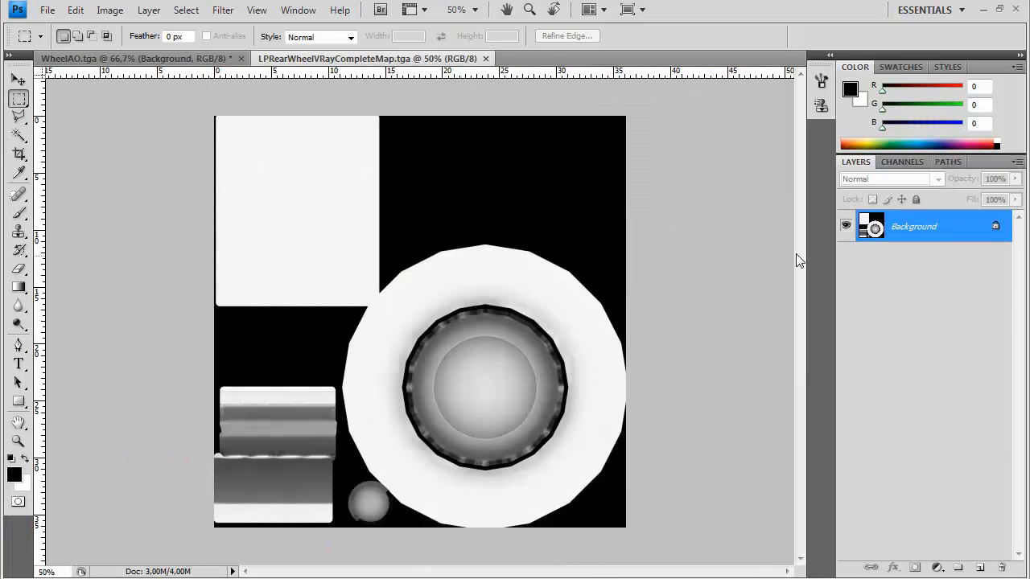
click(901, 161)
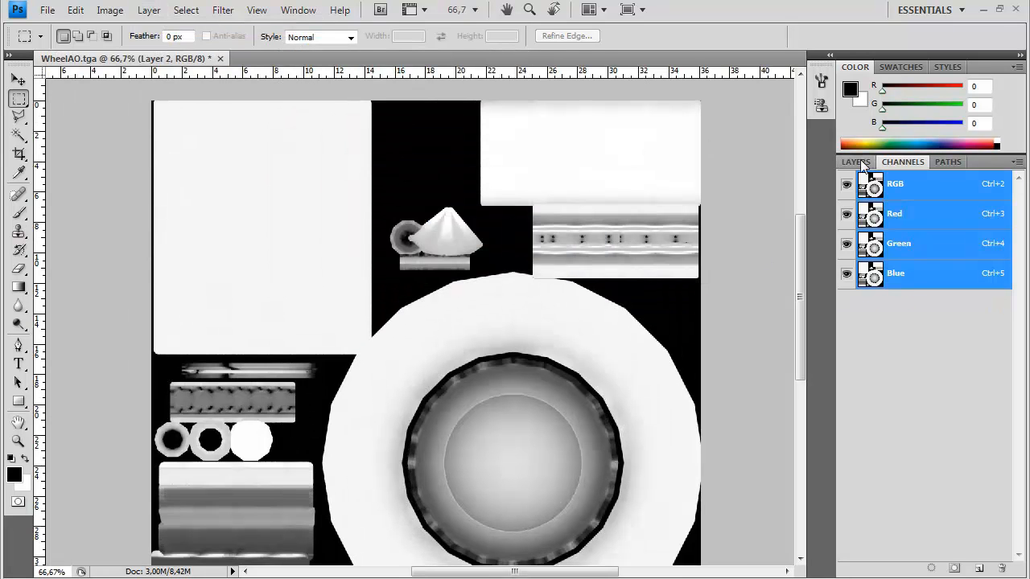
click(857, 161)
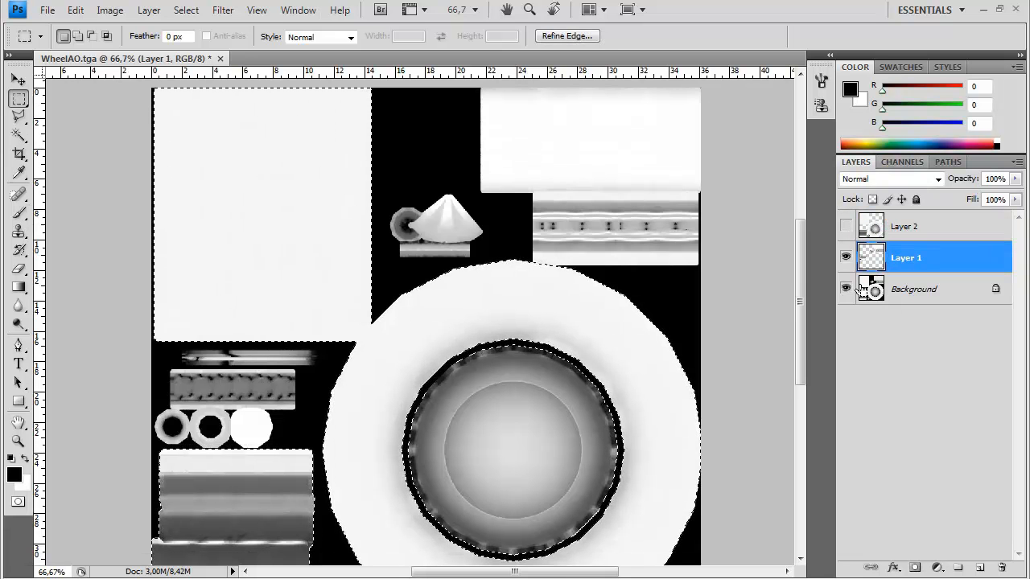
click(980, 567)
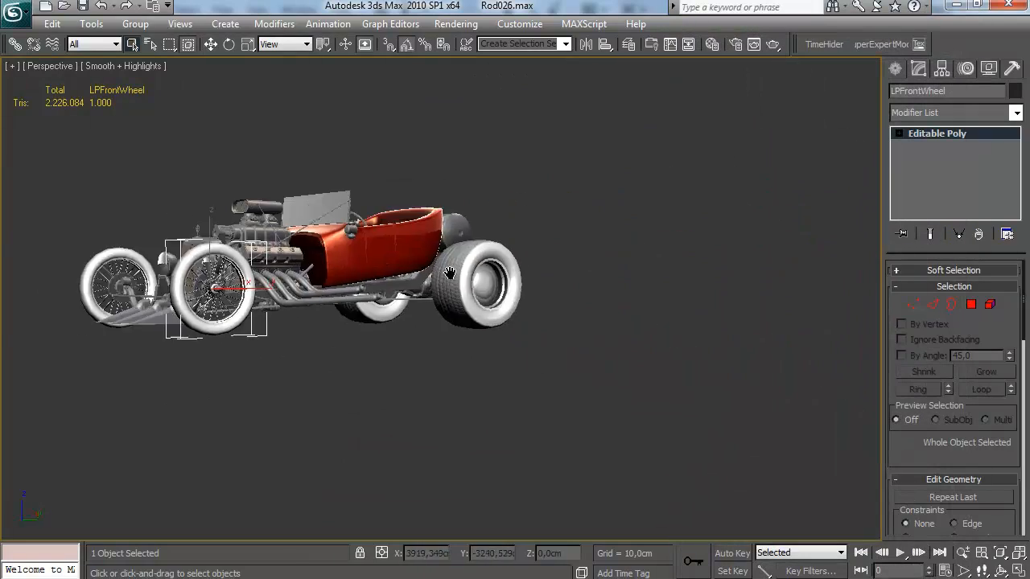
scroll(up, 3)
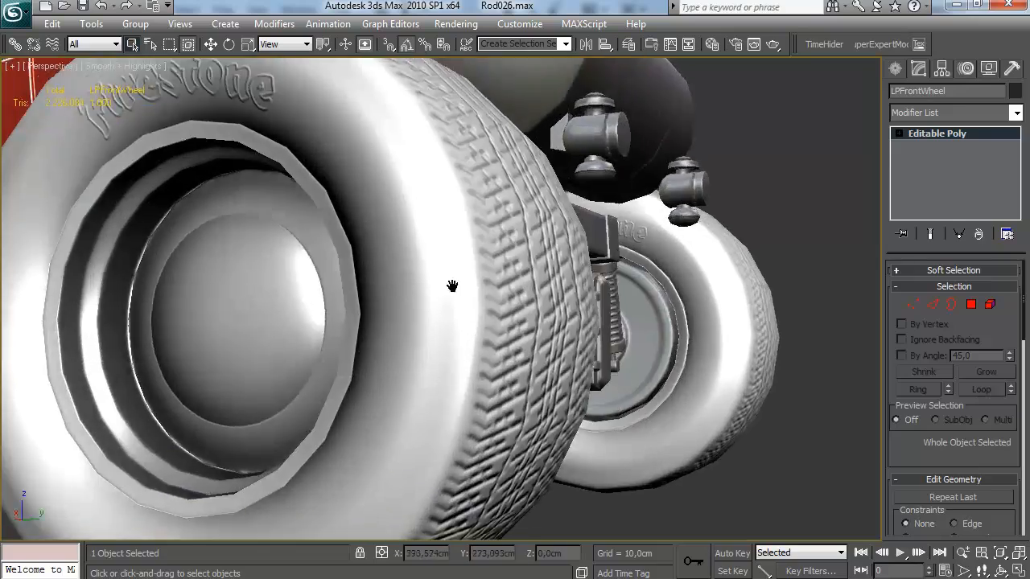
scroll(down, 3)
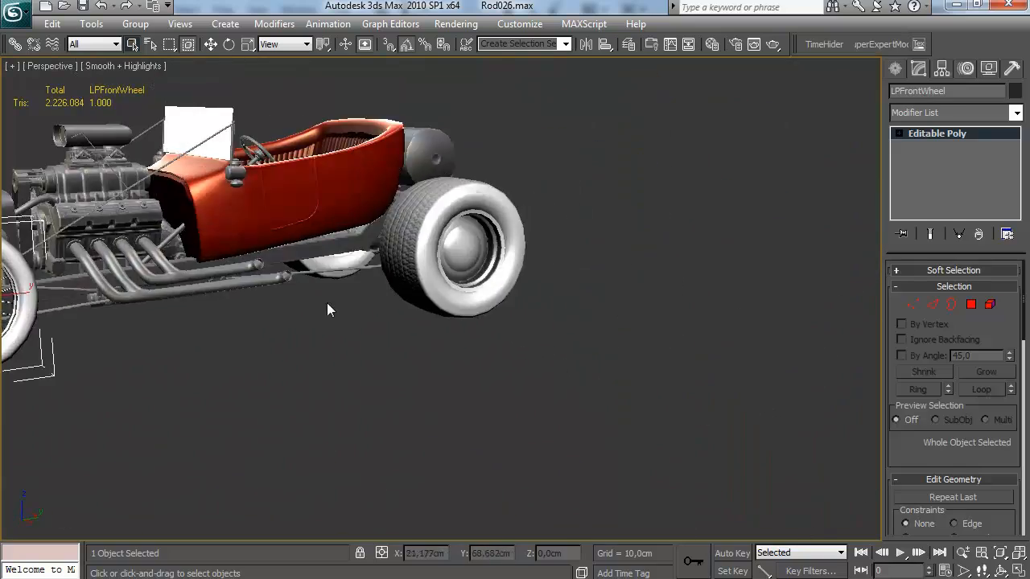
drag(328, 309, 589, 357)
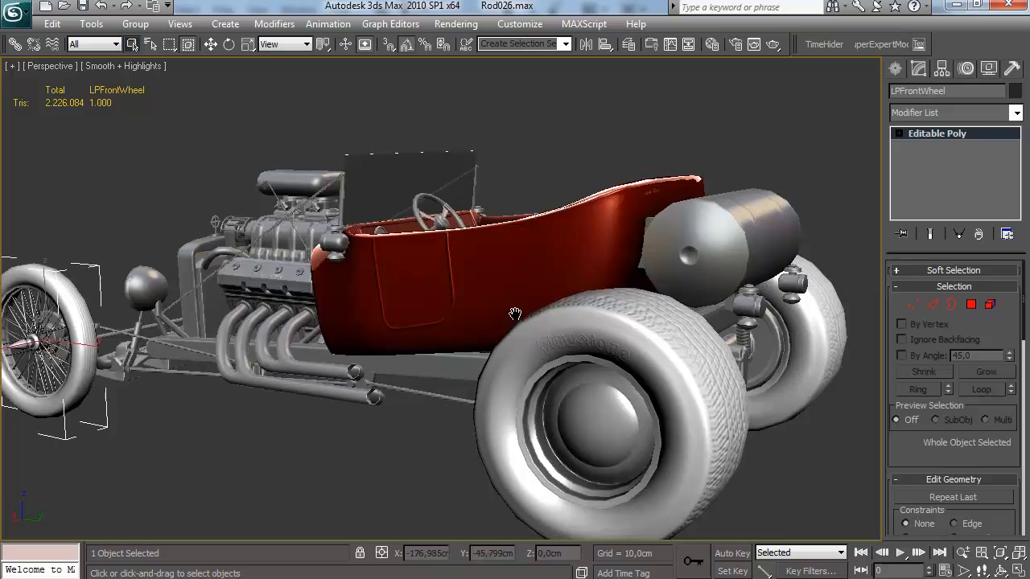
drag(515, 314, 460, 322)
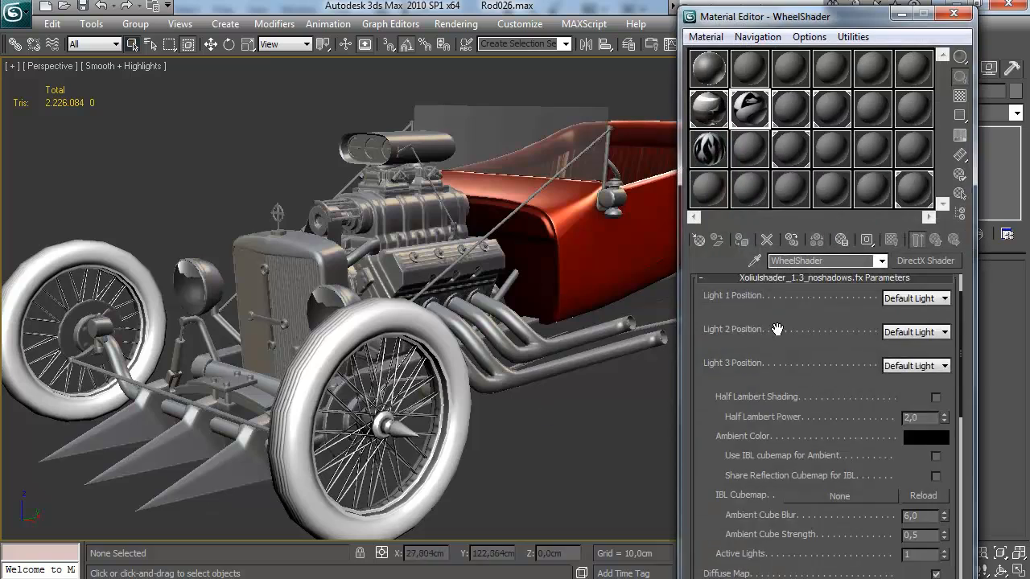
scroll(down, 3)
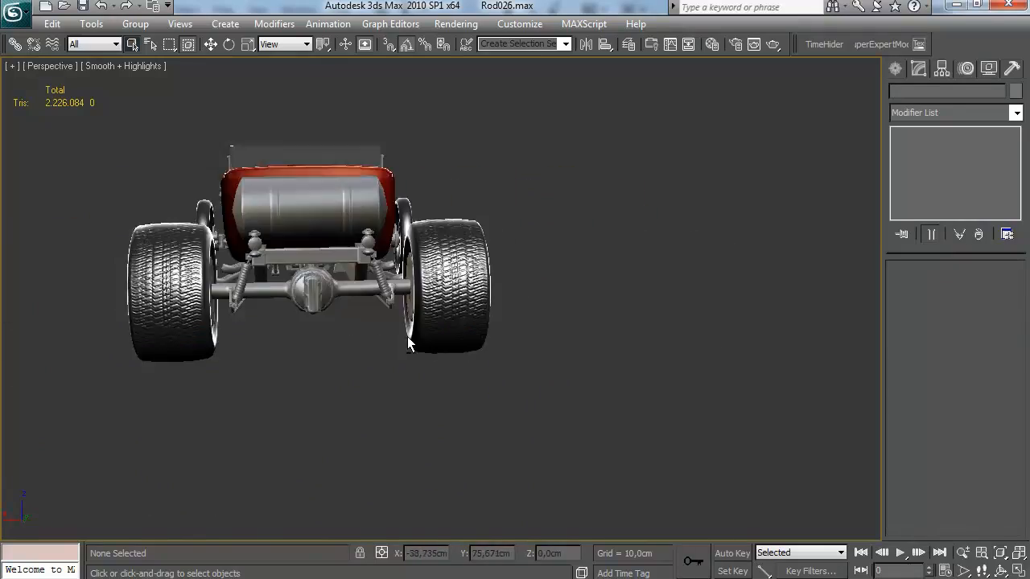
Select LP_BigBlock01 and bring up the Attach List of low-poly chassis parts
drag(406, 345, 486, 358)
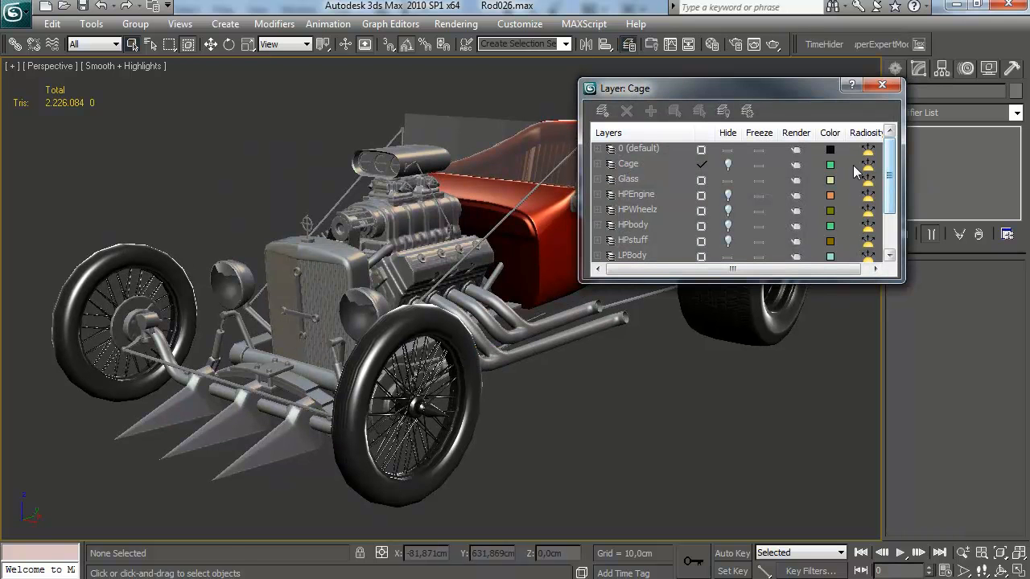
scroll(down, 3)
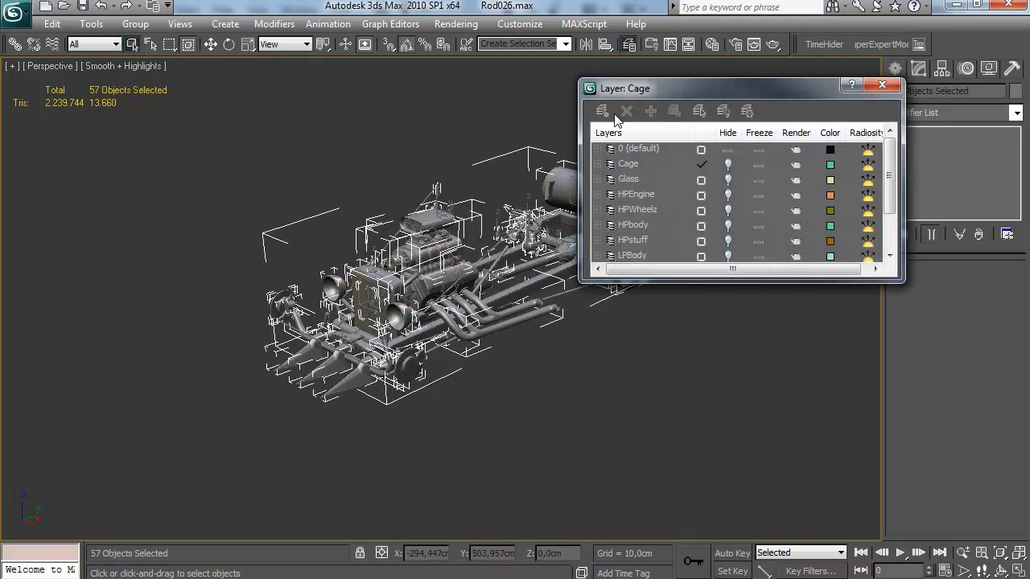
click(651, 109)
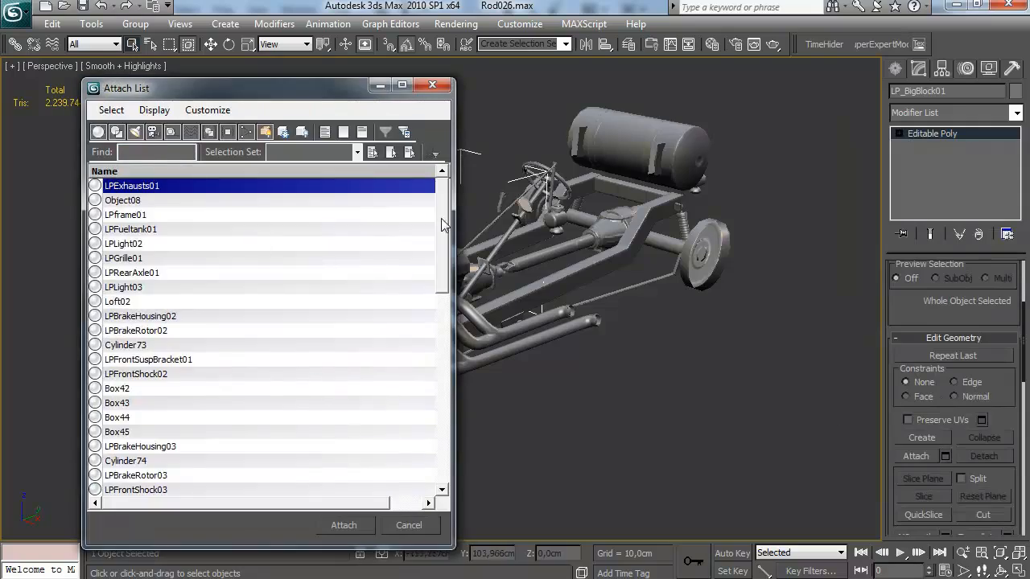
Attach the listed parts into LP_BigBlock01, add an Unwrap UVW modifier and enter Edit UVWs
click(344, 524)
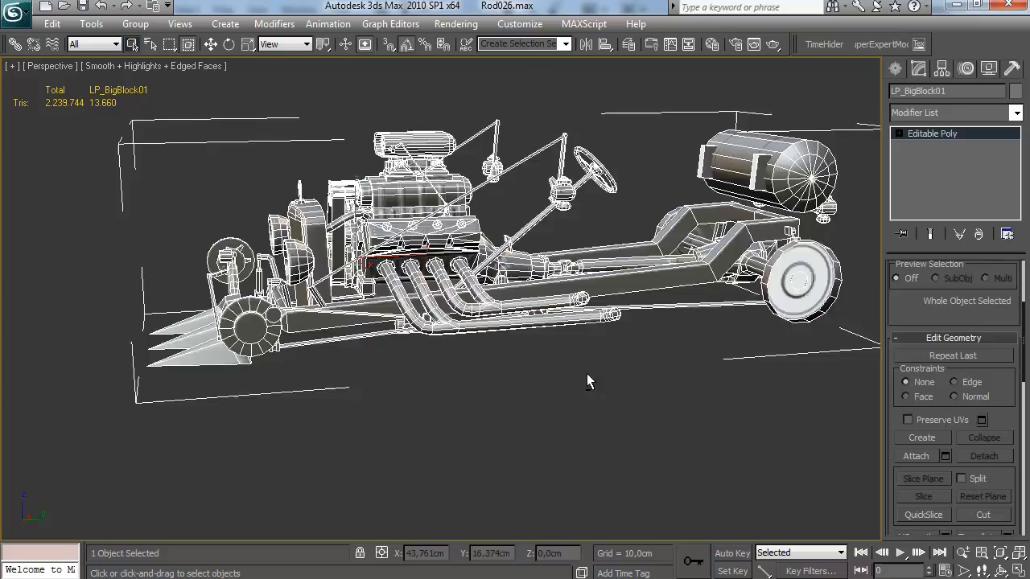
drag(587, 383, 563, 362)
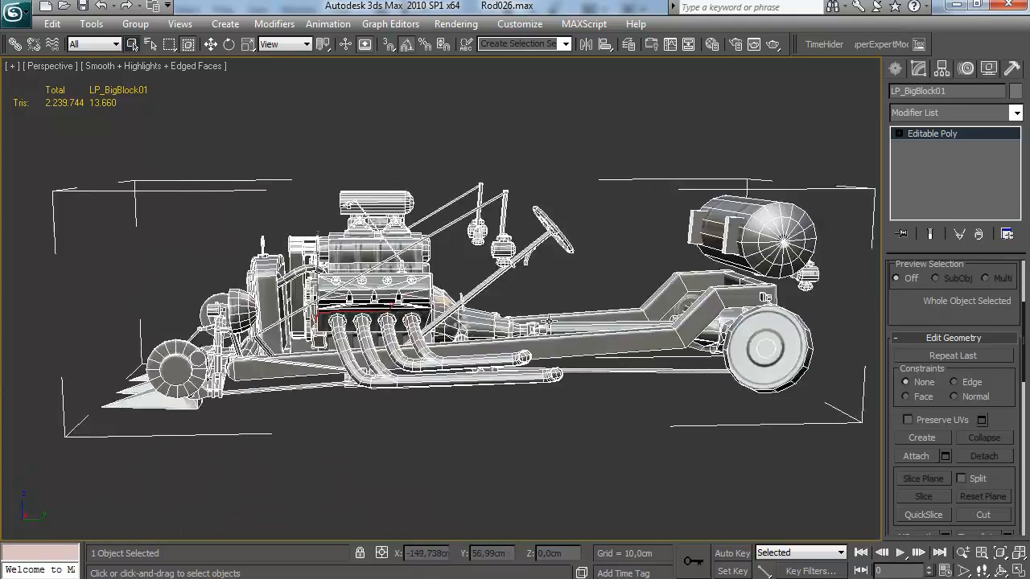
click(953, 113)
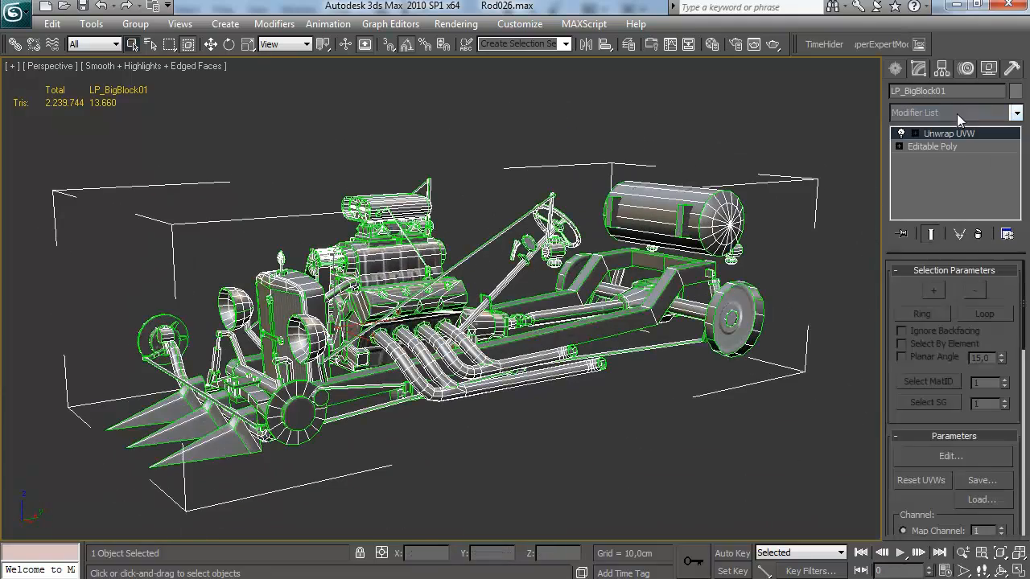
click(950, 455)
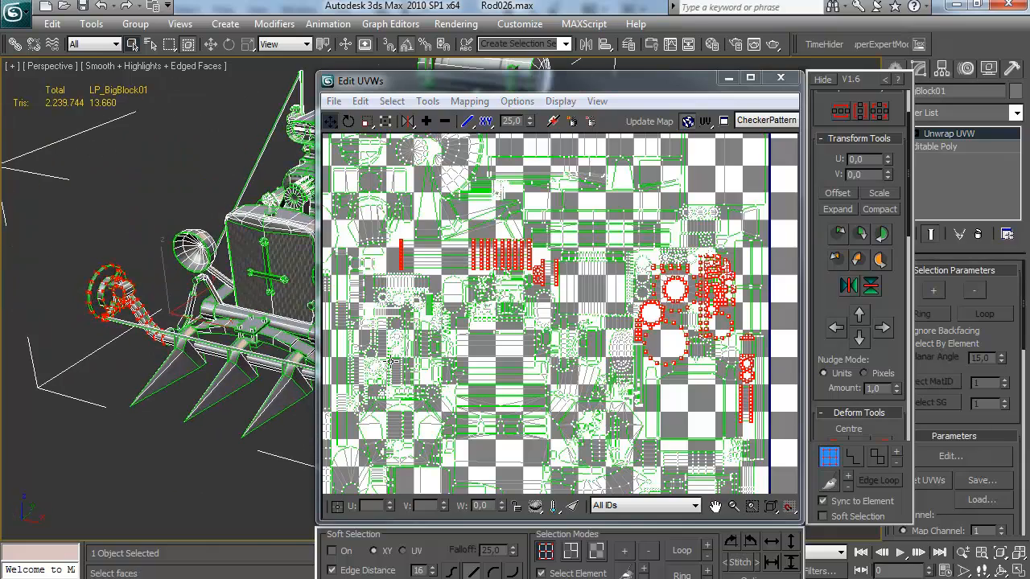
Pack LP_BigBlock01's UV islands into the 0-1 square, tidy their positions and close the editor
click(877, 457)
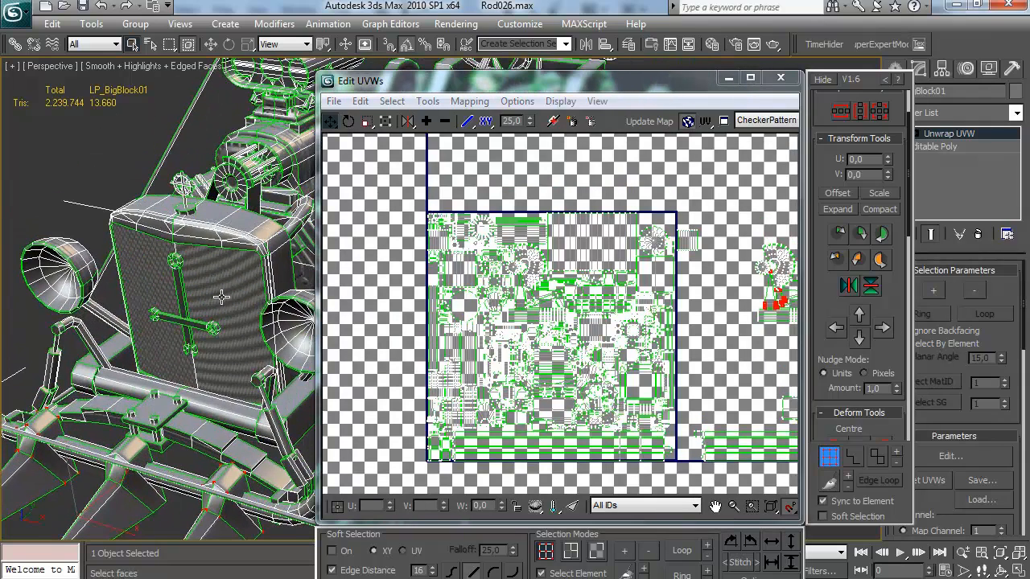
click(554, 287)
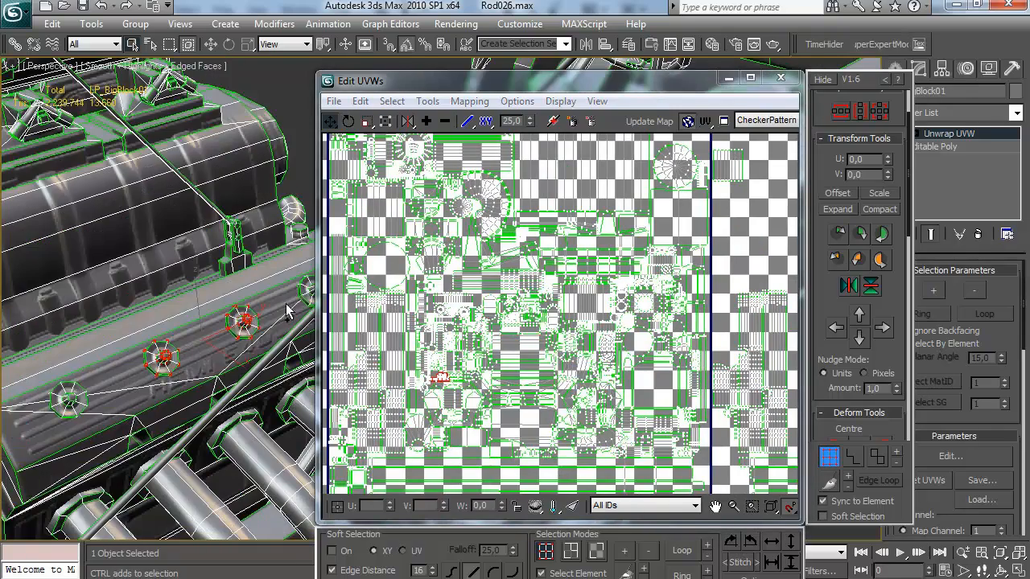
drag(161, 322, 234, 370)
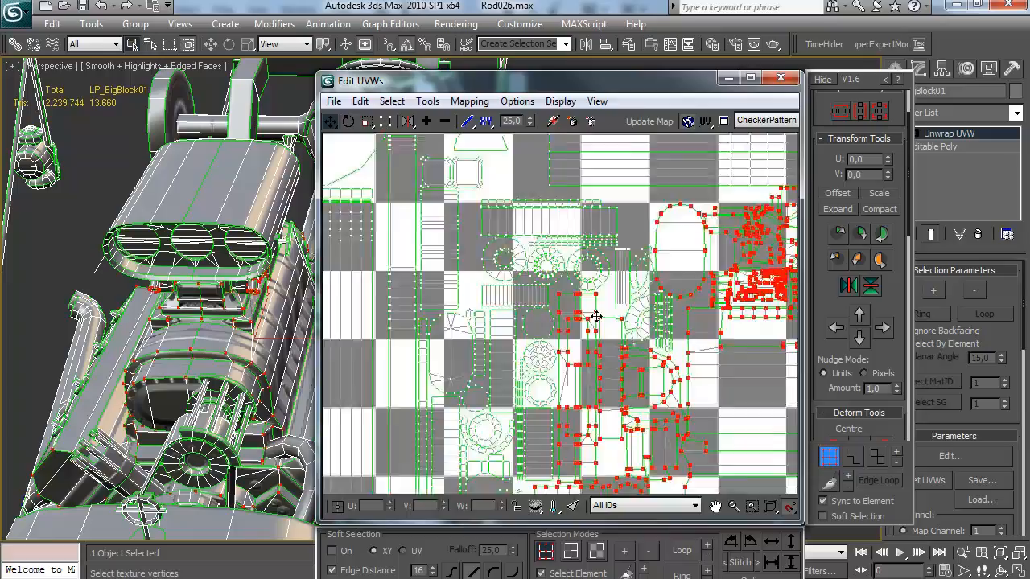
click(779, 77)
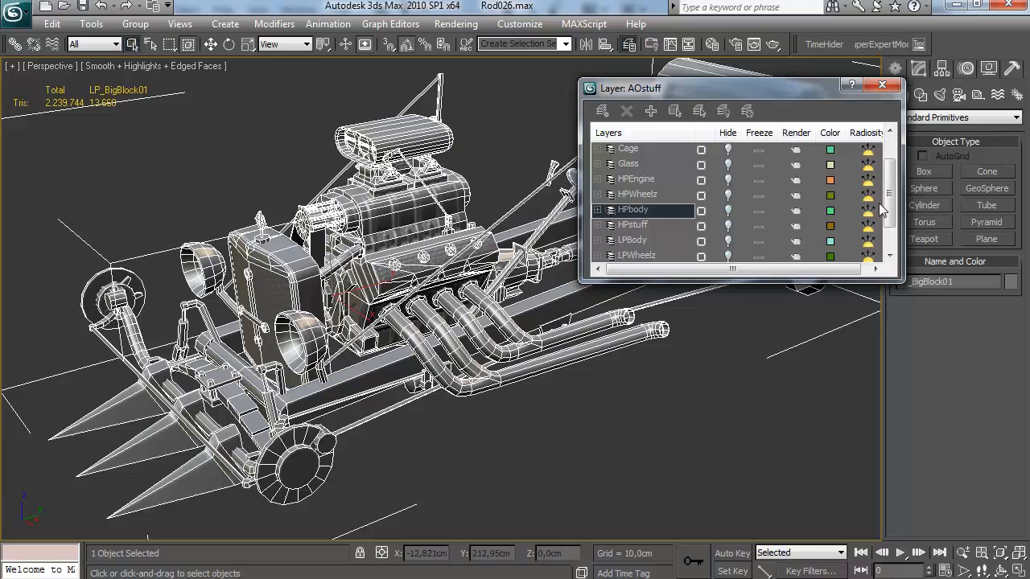
Load the normals TGA bitmap into the material's bump slot and bring up Render To Texture
click(882, 86)
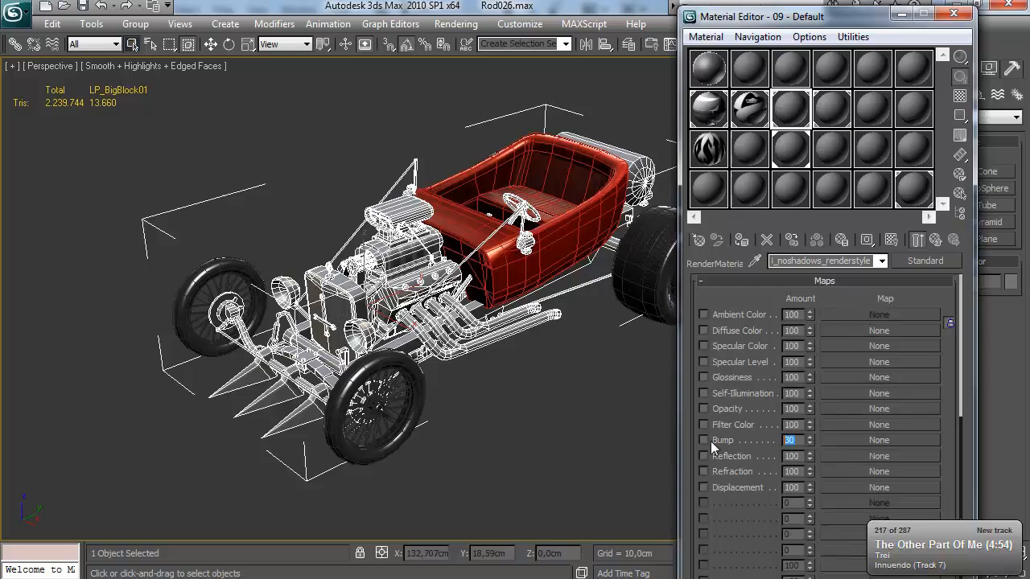
click(879, 439)
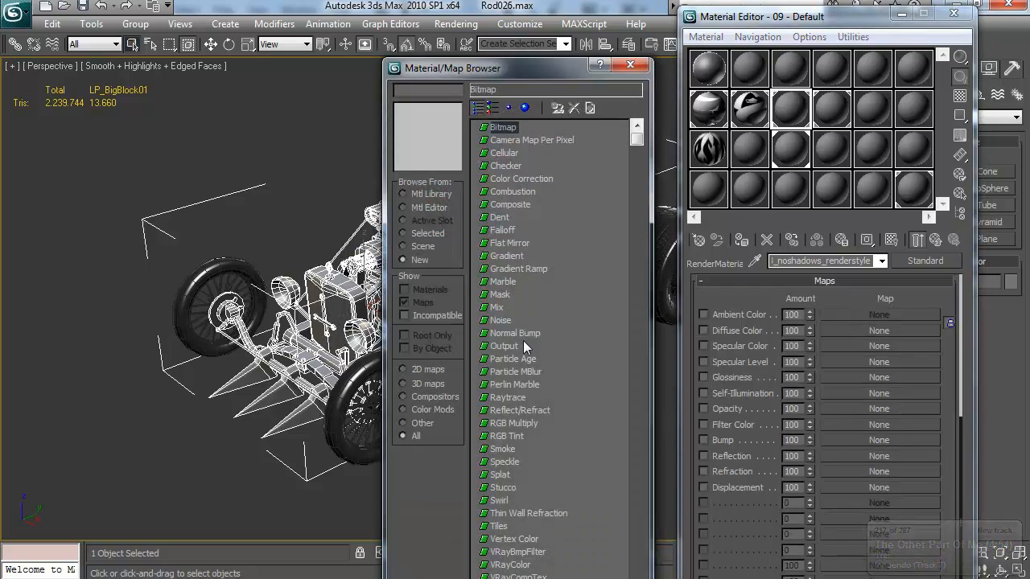
double_click(502, 127)
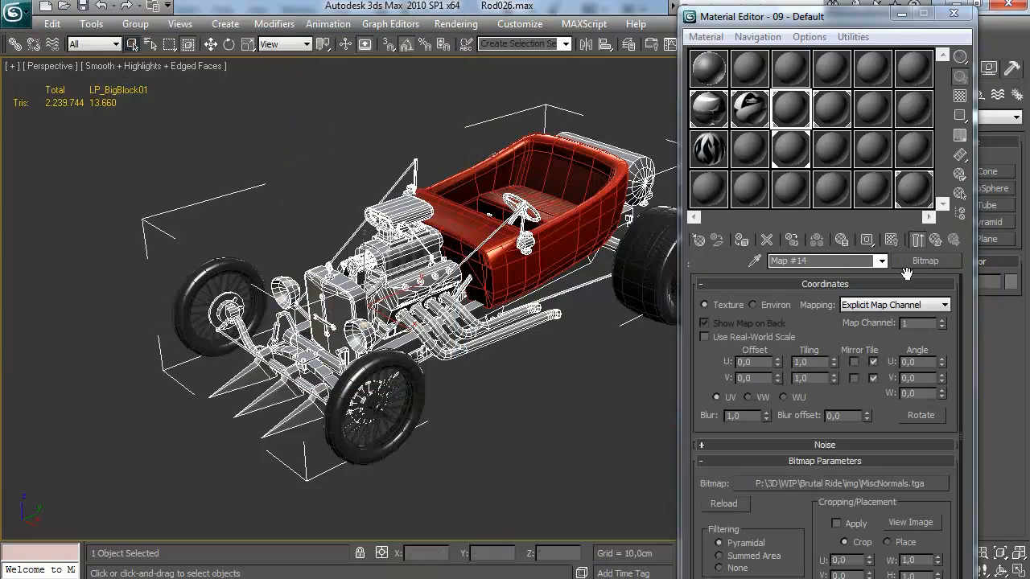
click(766, 240)
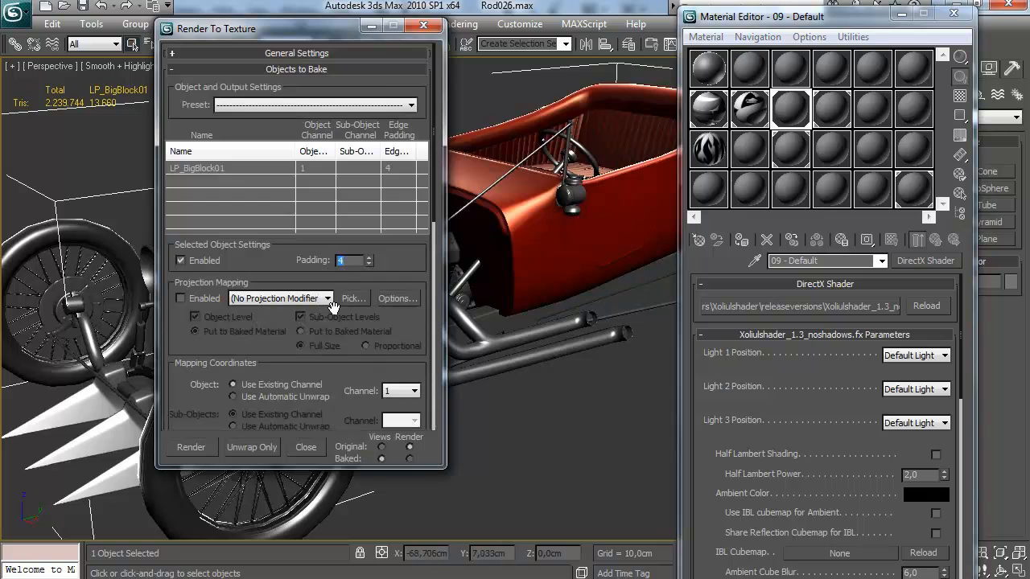
Add a 2048x2048 VRayCompleteMap bake element saved as a Targa in the img folder and render it
click(235, 303)
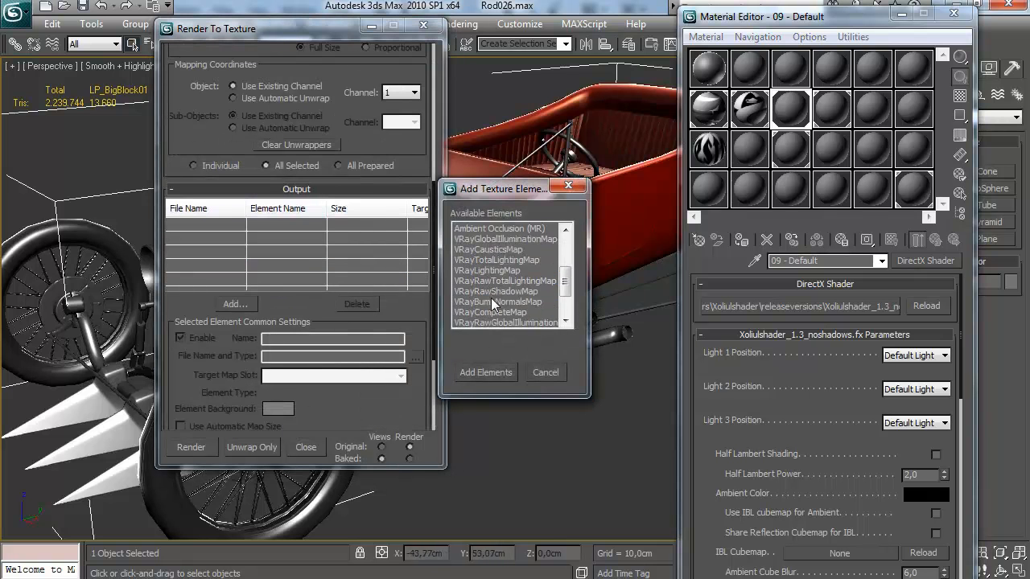
click(486, 372)
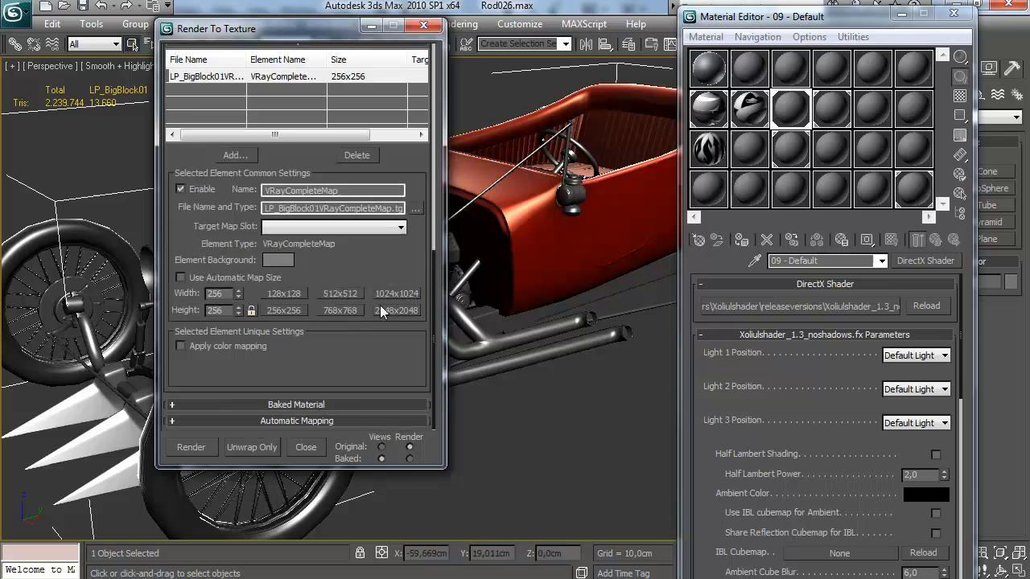
click(396, 309)
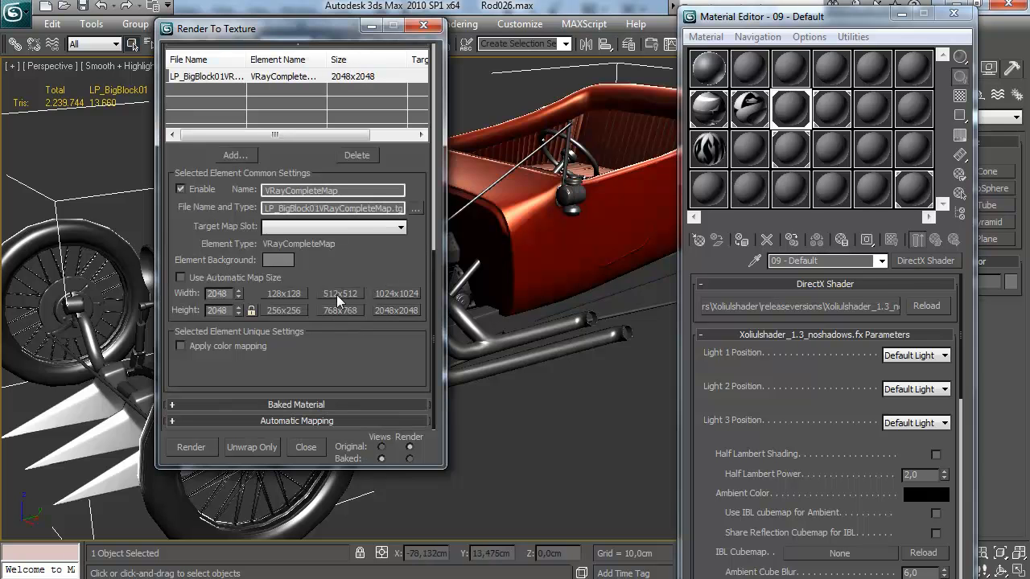
click(415, 209)
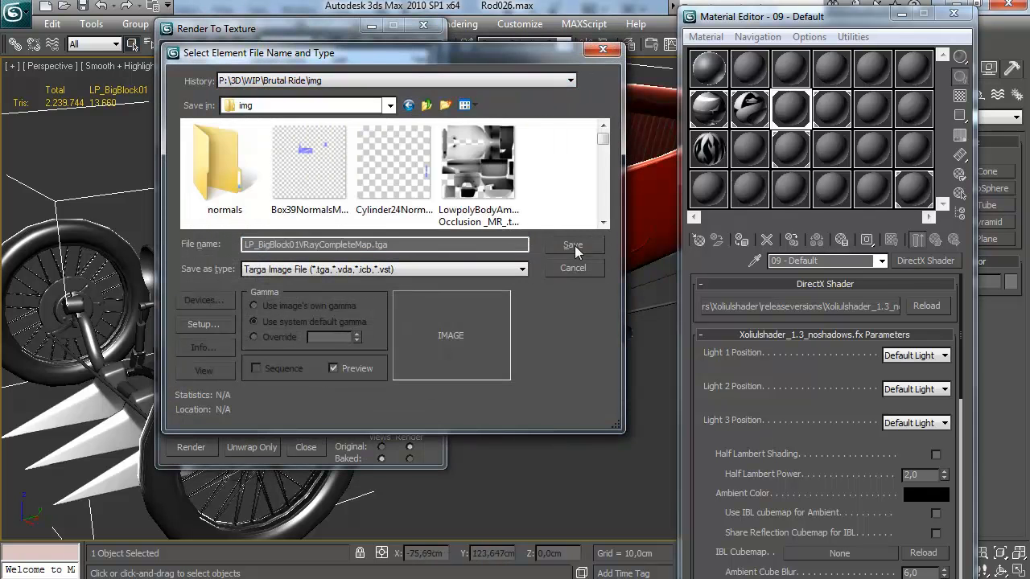
click(573, 245)
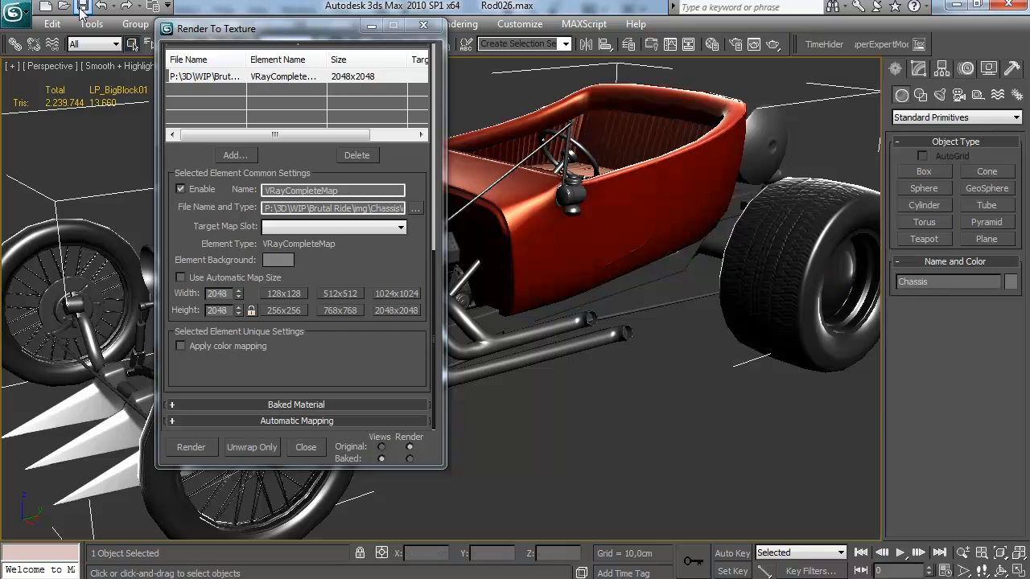
click(190, 447)
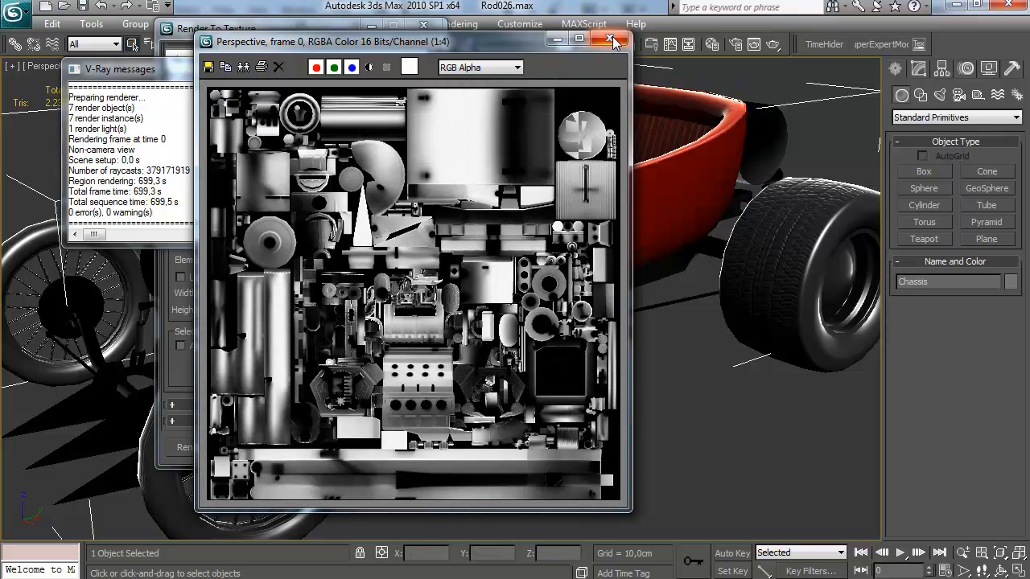
Close the bake frame buffer and the Render To Texture dialog
click(612, 41)
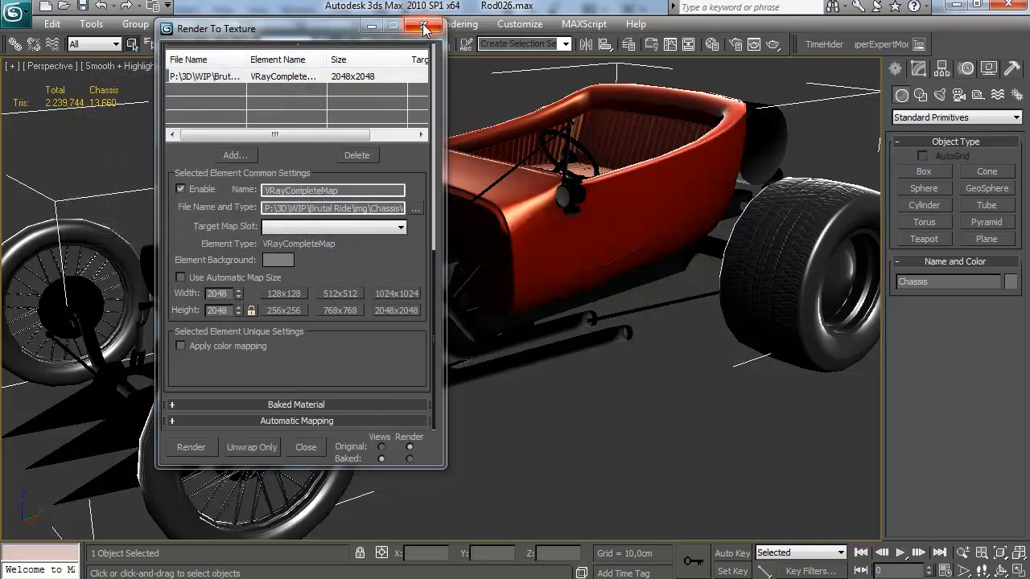
click(425, 29)
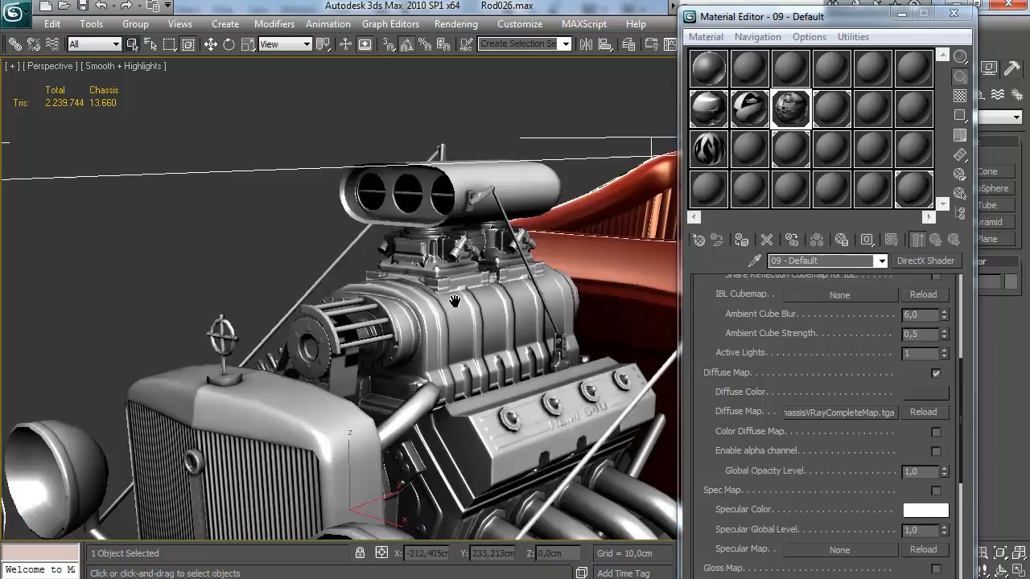
Inspect the shaded supercharger intake, then show the Chassis modifier stack with its Unwrap UVW
drag(450, 303, 354, 303)
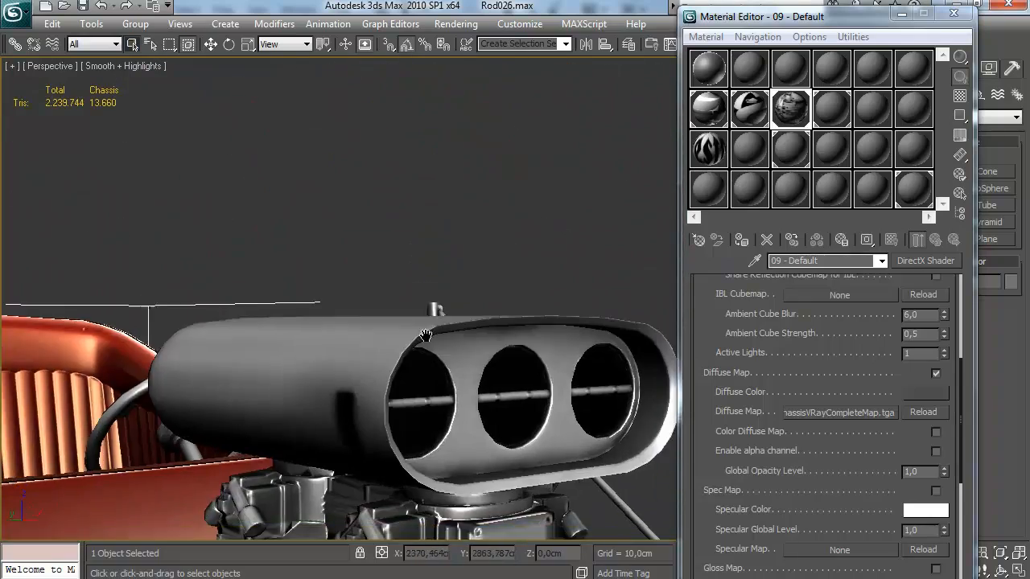
drag(427, 333, 410, 341)
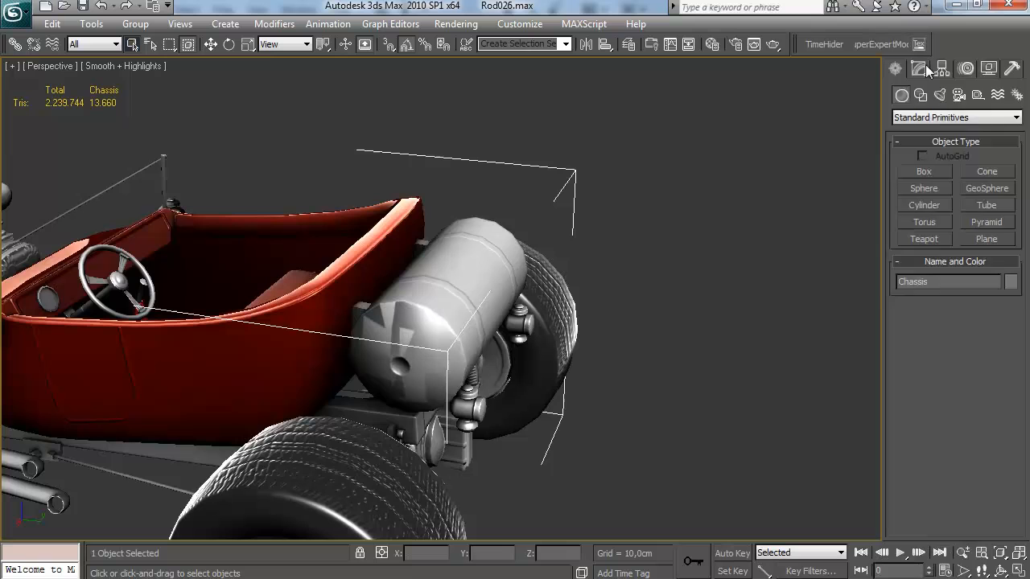
click(918, 68)
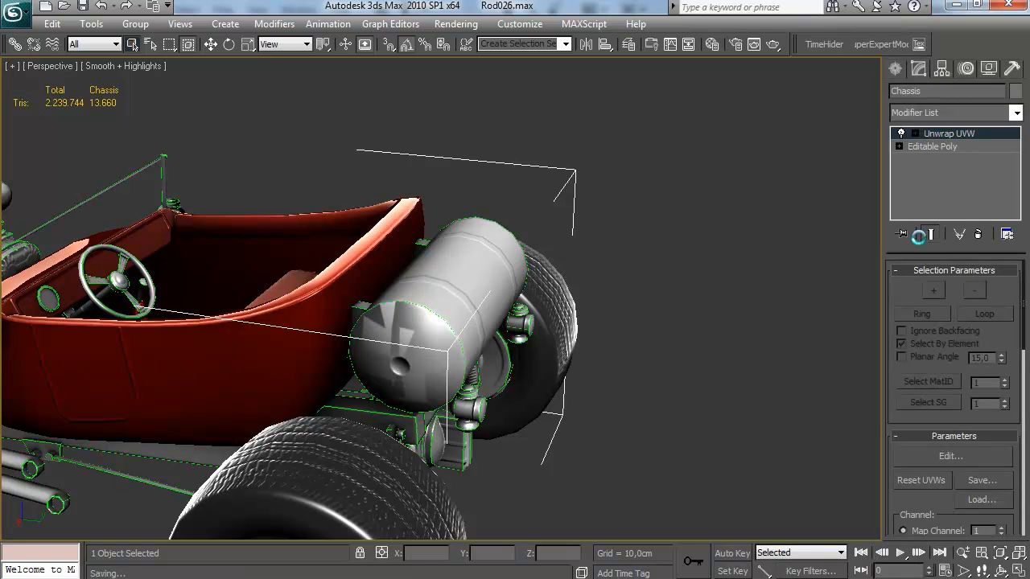
Orbit to view the car body from the side
drag(322, 322, 459, 332)
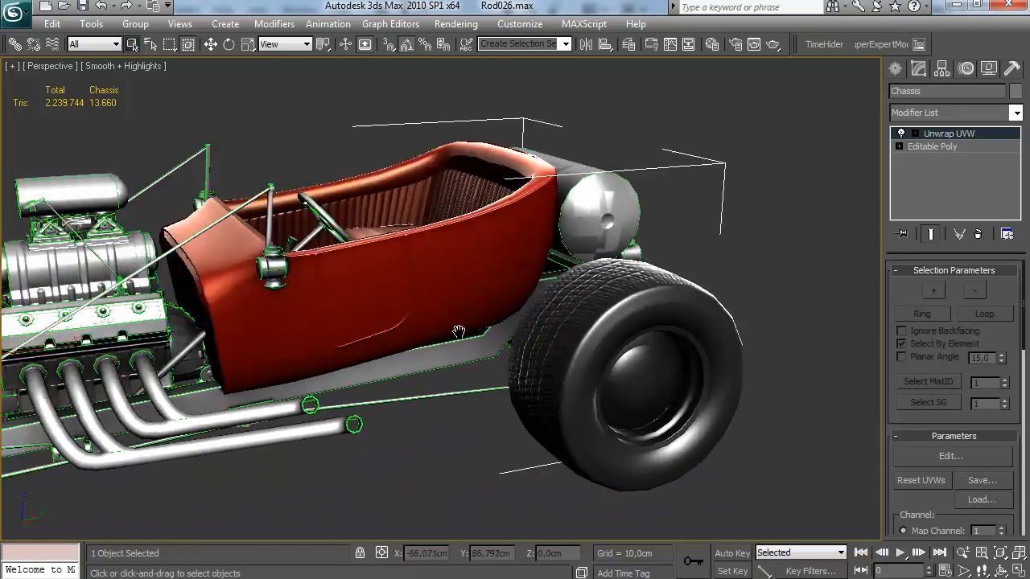
drag(459, 330, 474, 345)
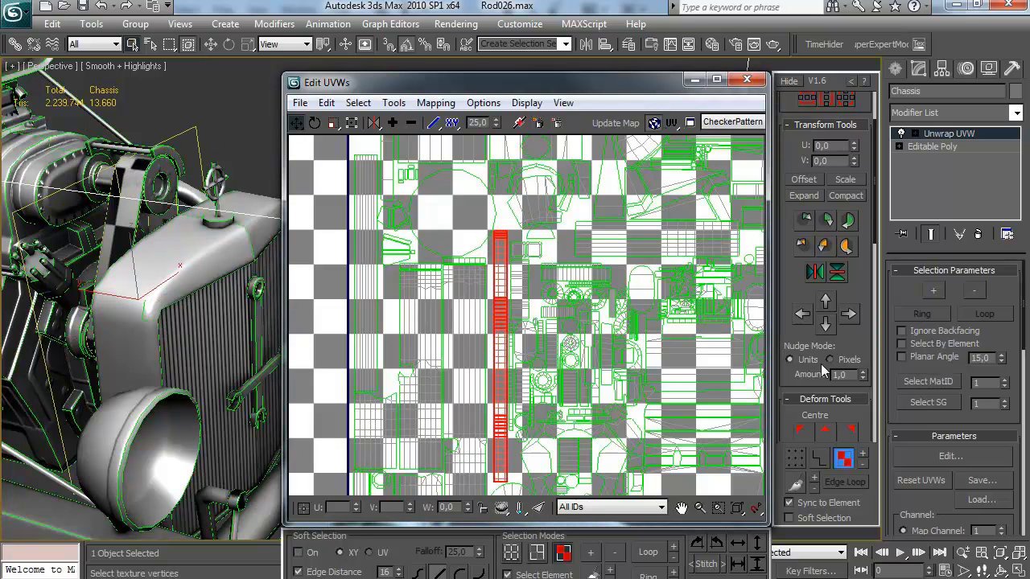
click(795, 458)
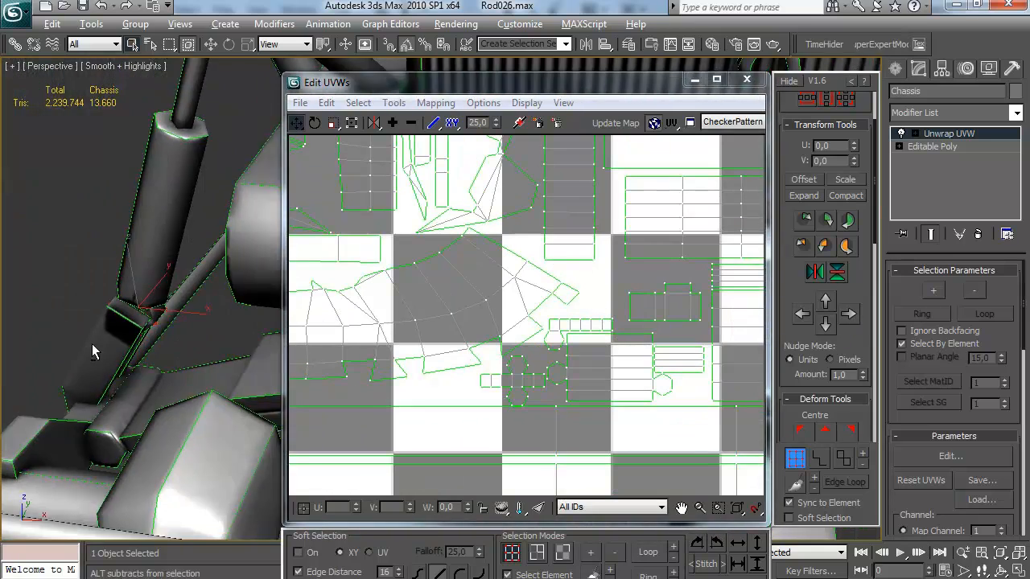
Check a UV island in the Chassis layout, then leave UV editing for Render To Texture
drag(93, 350, 164, 357)
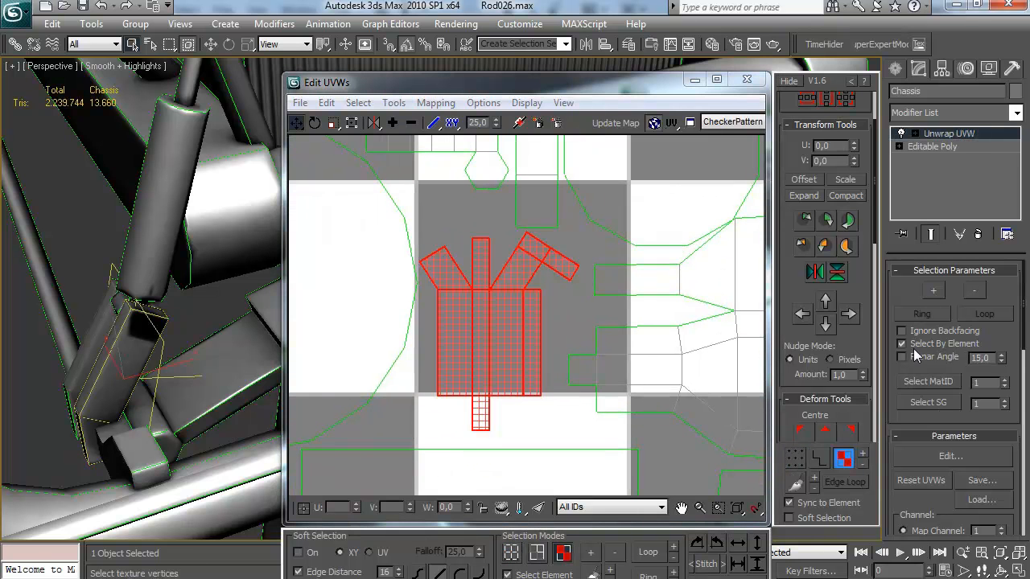
click(901, 345)
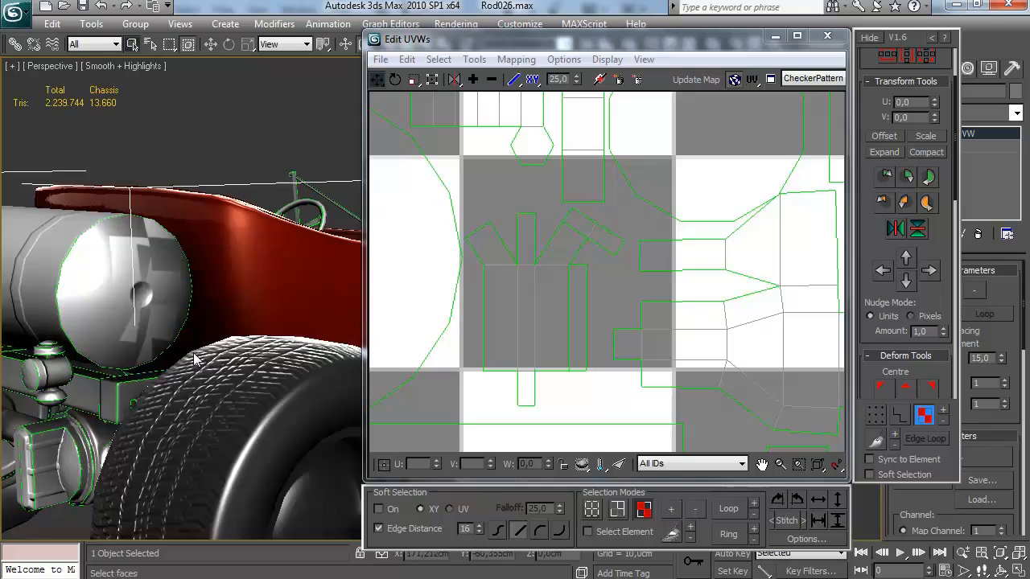
drag(194, 357, 126, 325)
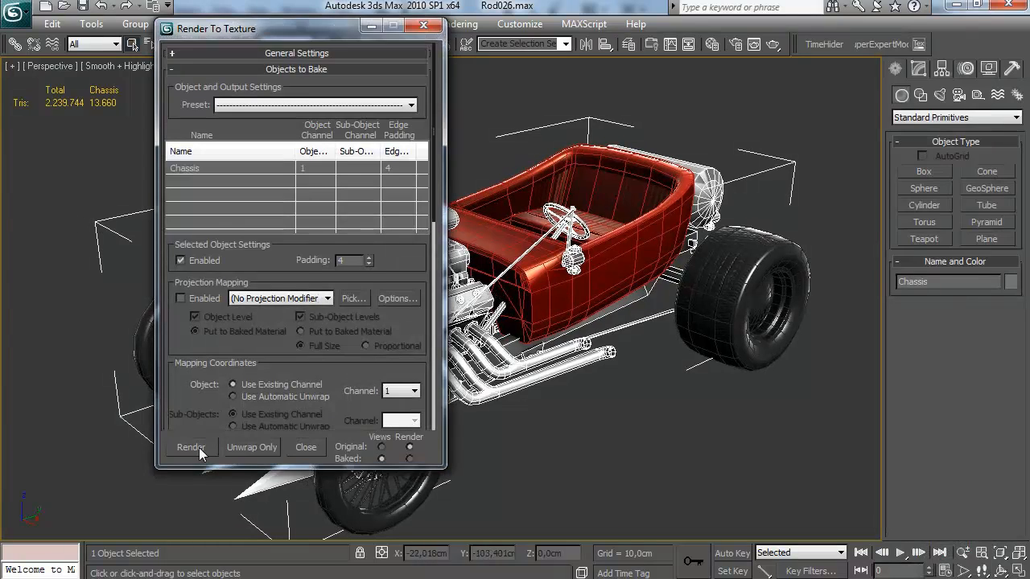
Render the Chassis AO bake and inspect the shaded car from radiator front to rear tank join
click(190, 447)
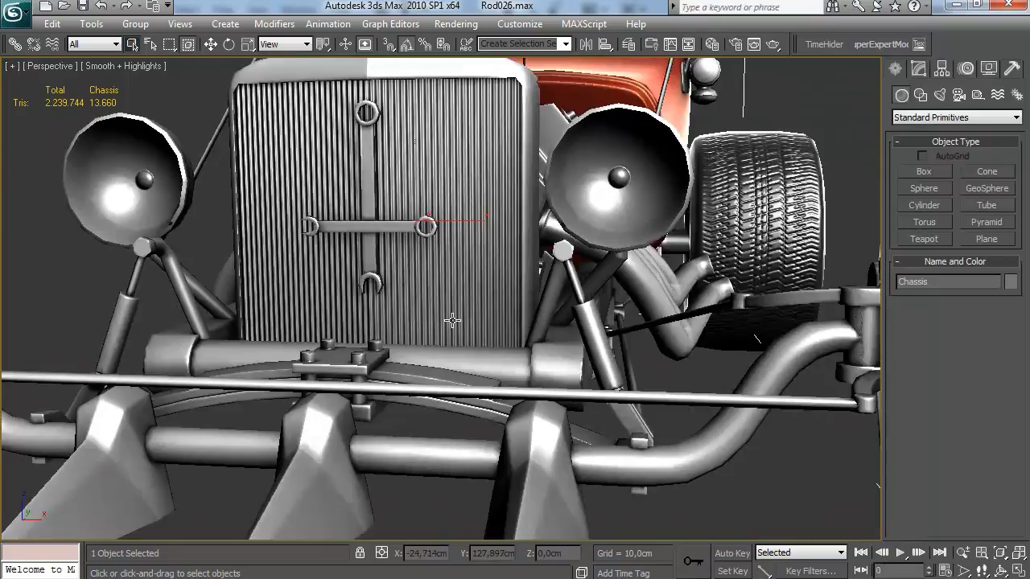
drag(450, 320, 447, 345)
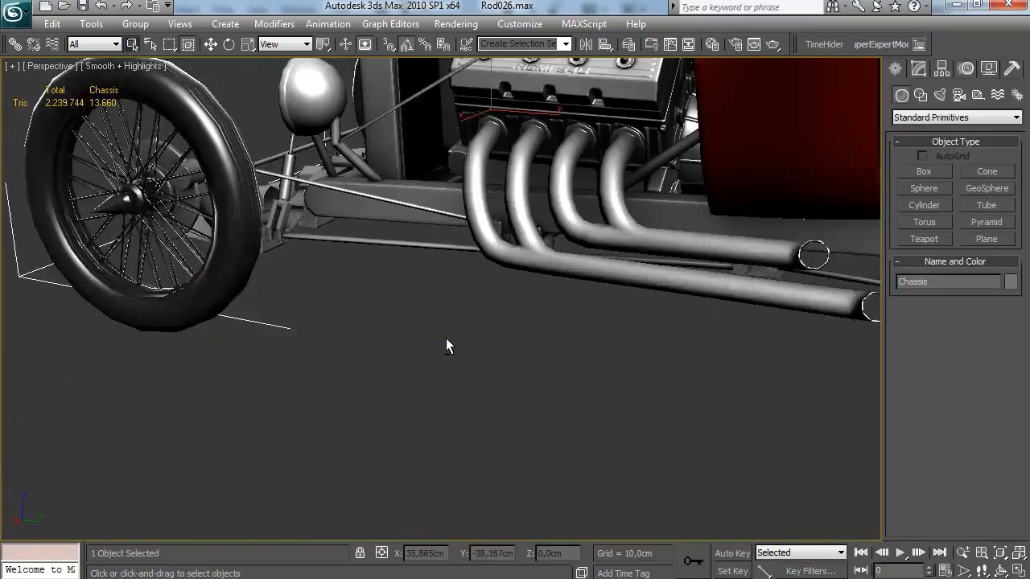
drag(449, 346, 502, 336)
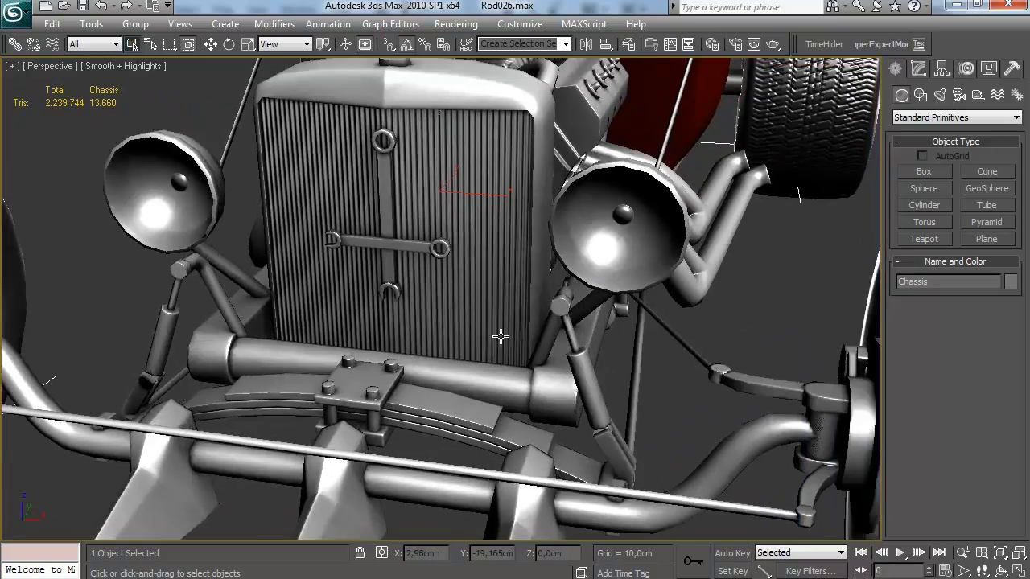
drag(499, 338, 547, 383)
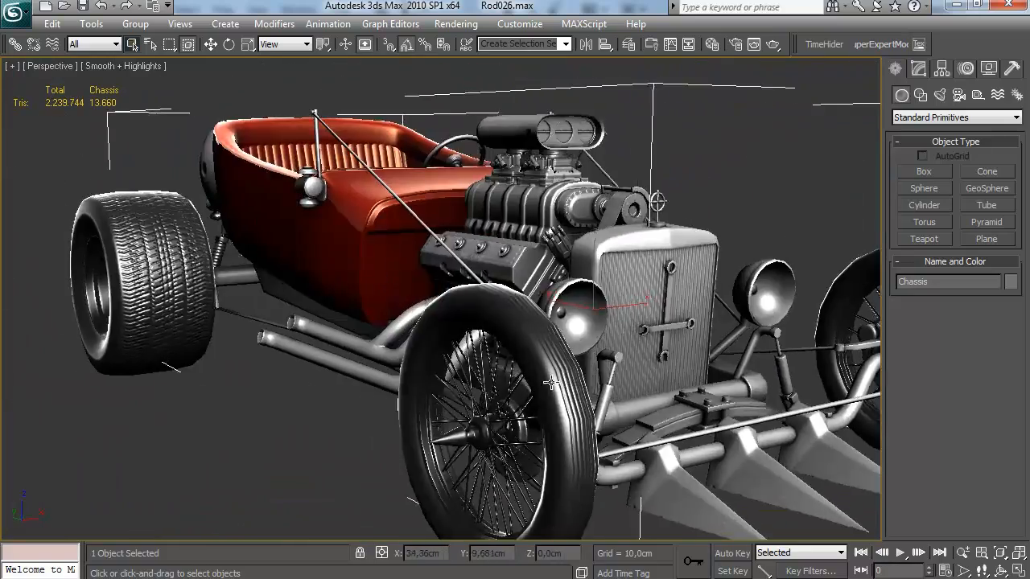
drag(547, 383, 419, 367)
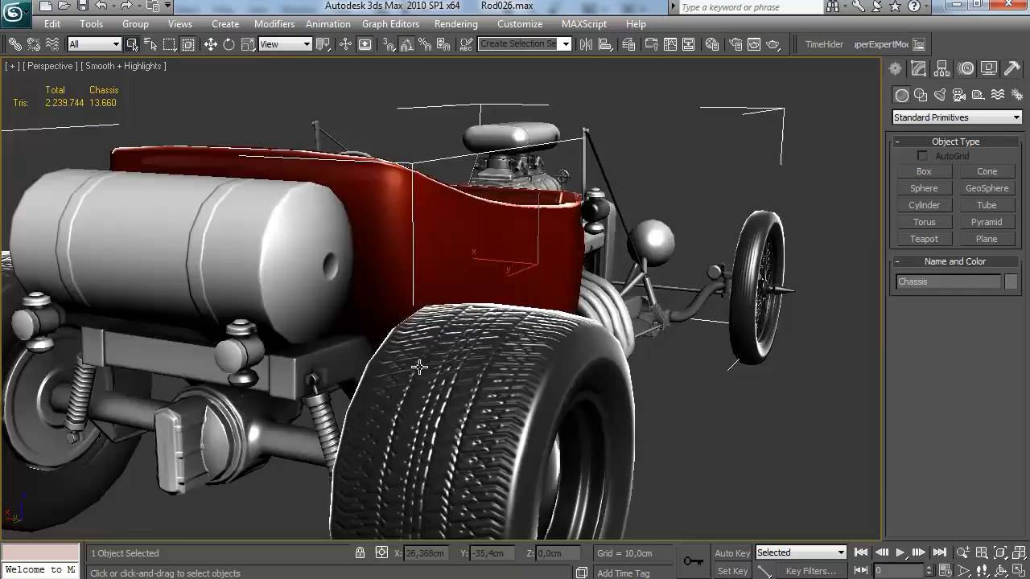
drag(419, 367, 383, 372)
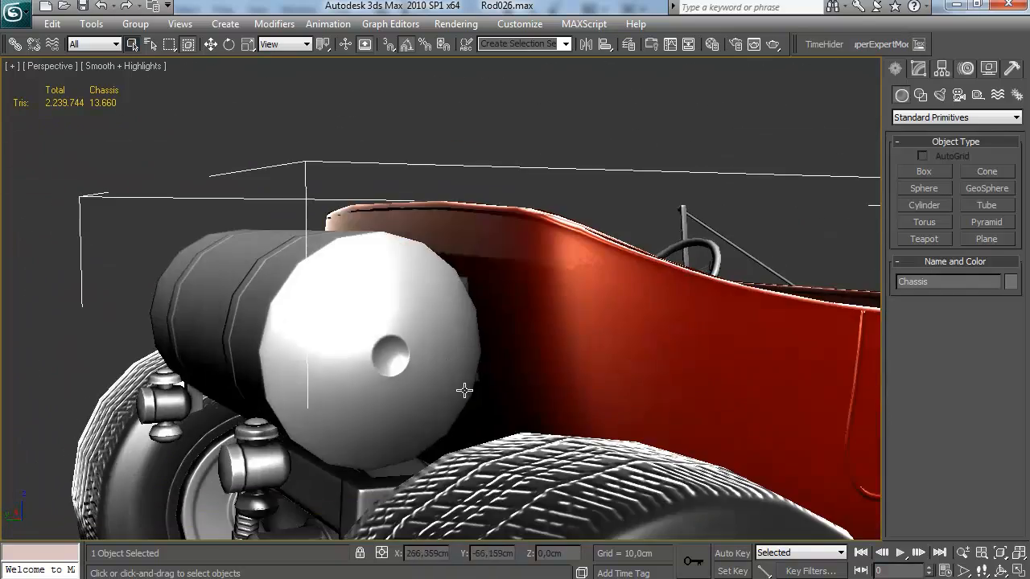
drag(463, 391, 254, 346)
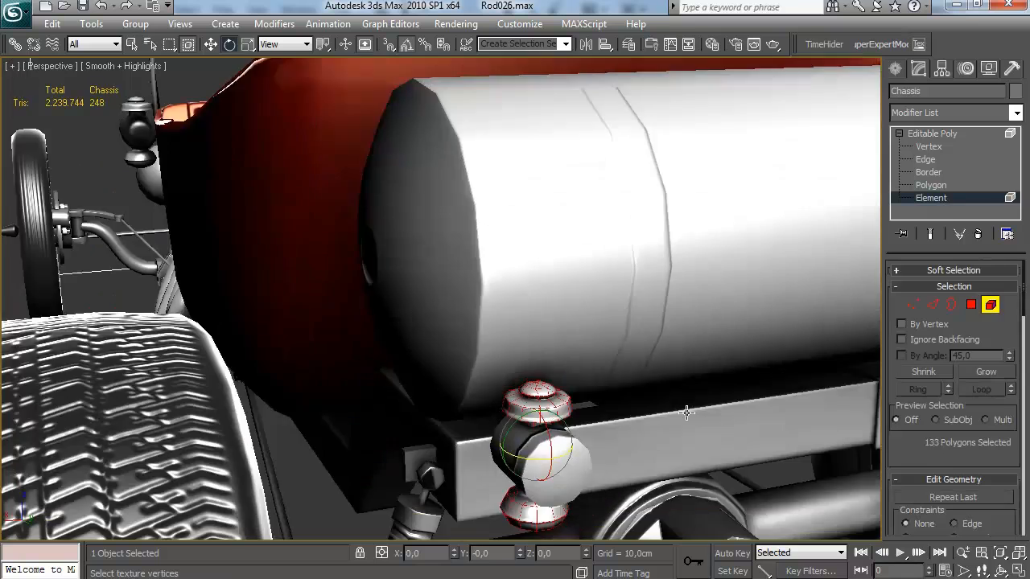
Orbit around the hot rod to inspect the rear tank and the back of the car
drag(685, 412, 518, 364)
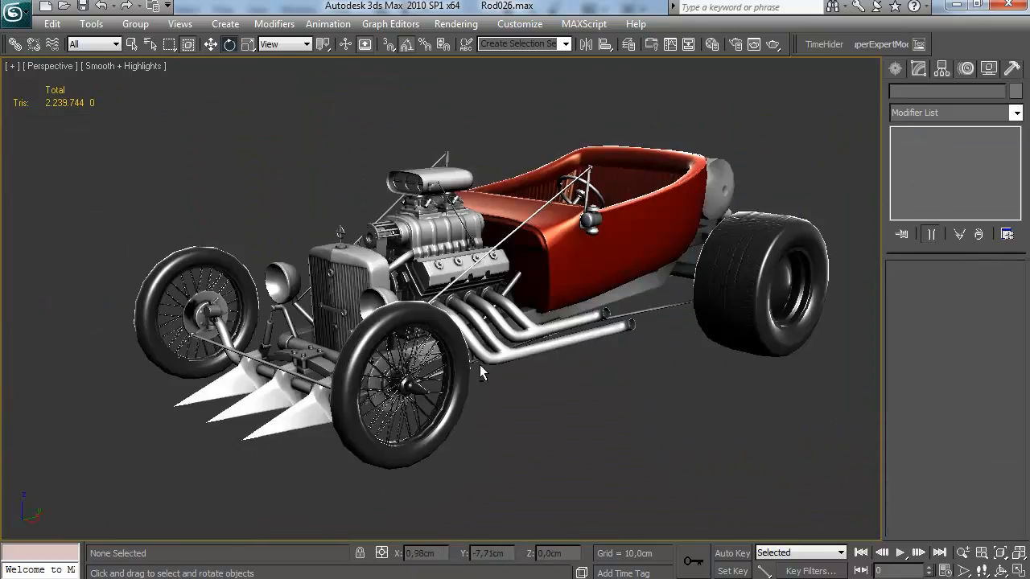
drag(483, 370, 427, 358)
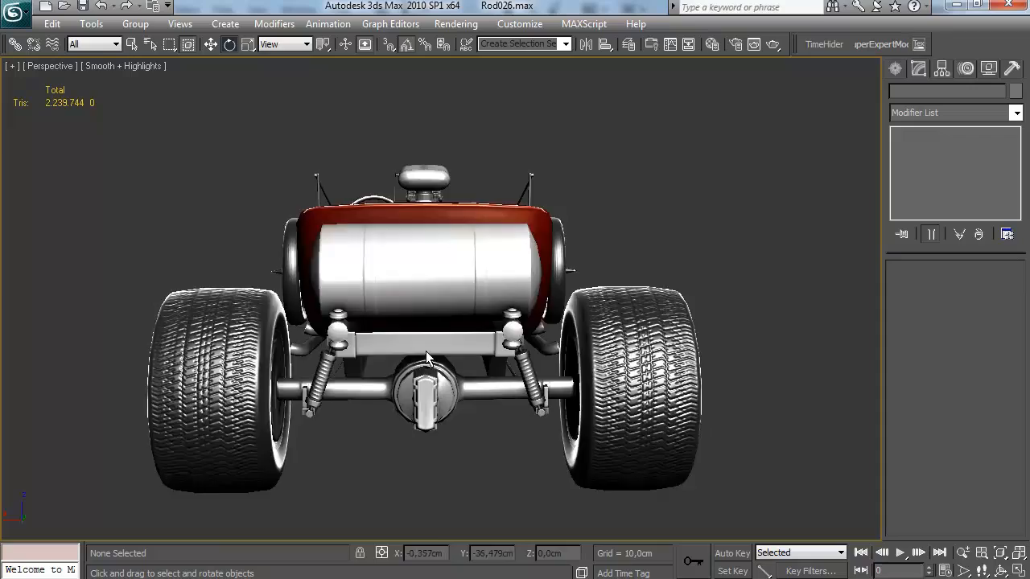
drag(426, 357, 636, 331)
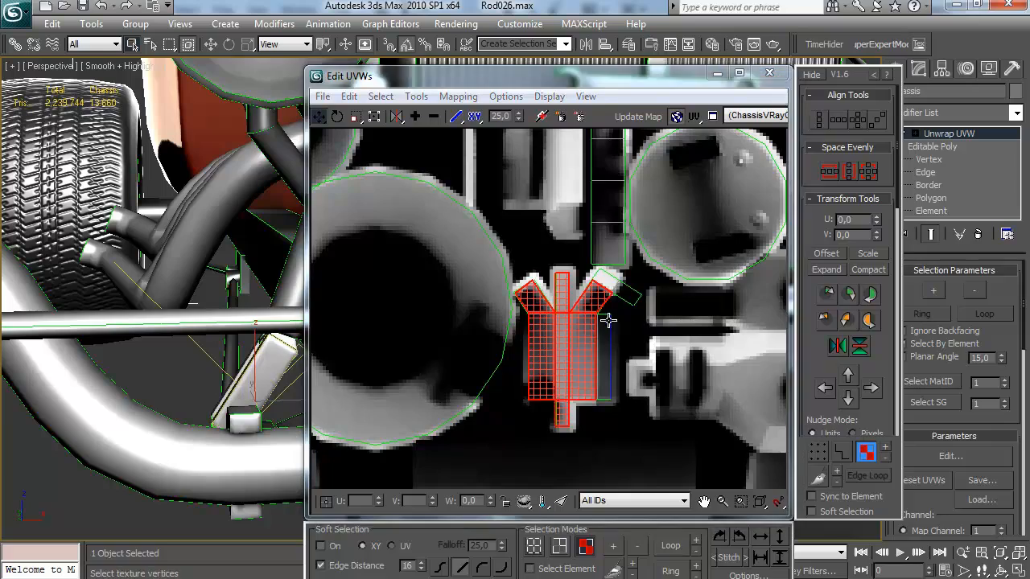
Leave Element sub-object mode and orbit around the front wheel hub and brake drum
click(769, 74)
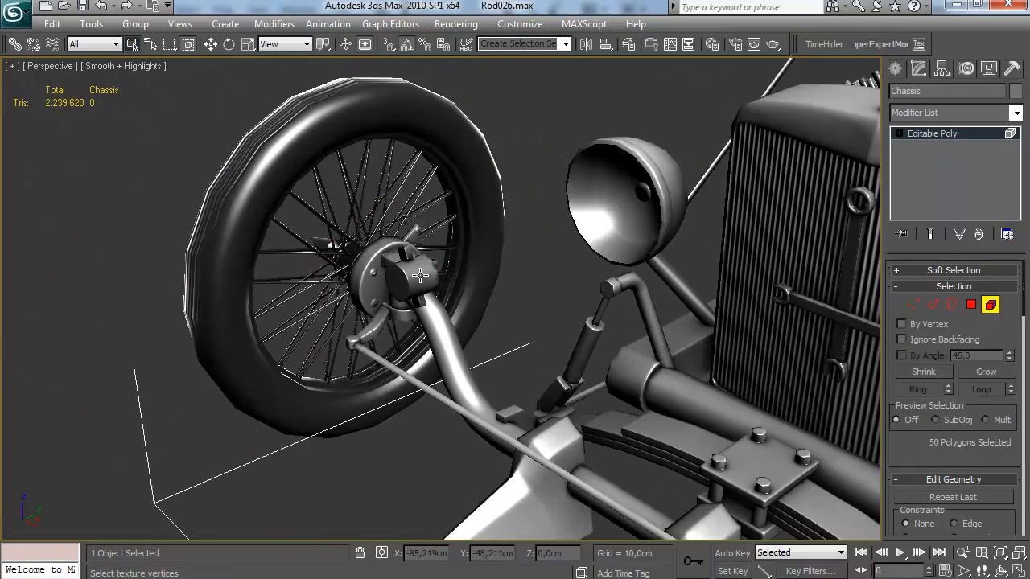
drag(418, 274, 692, 284)
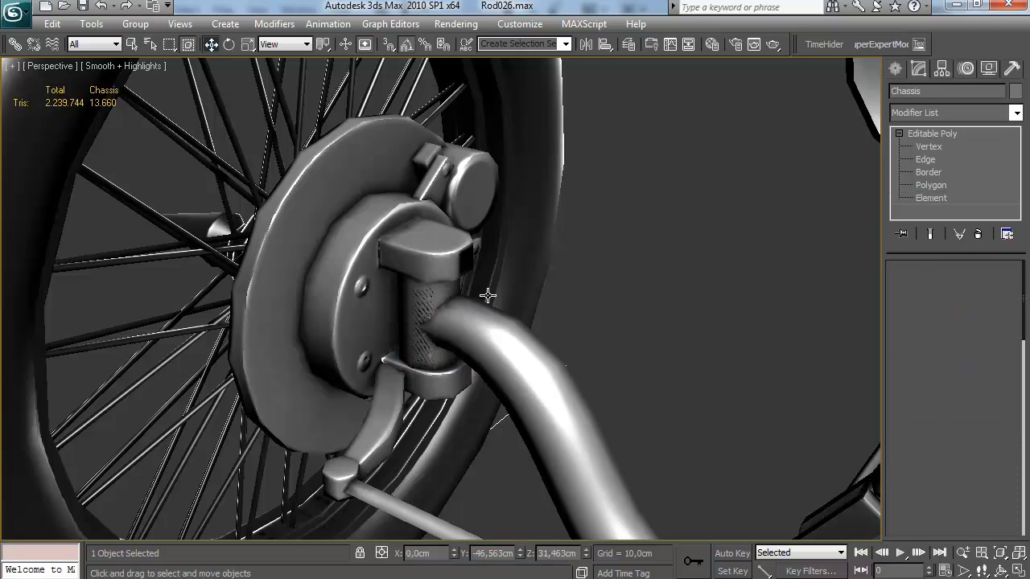
click(930, 198)
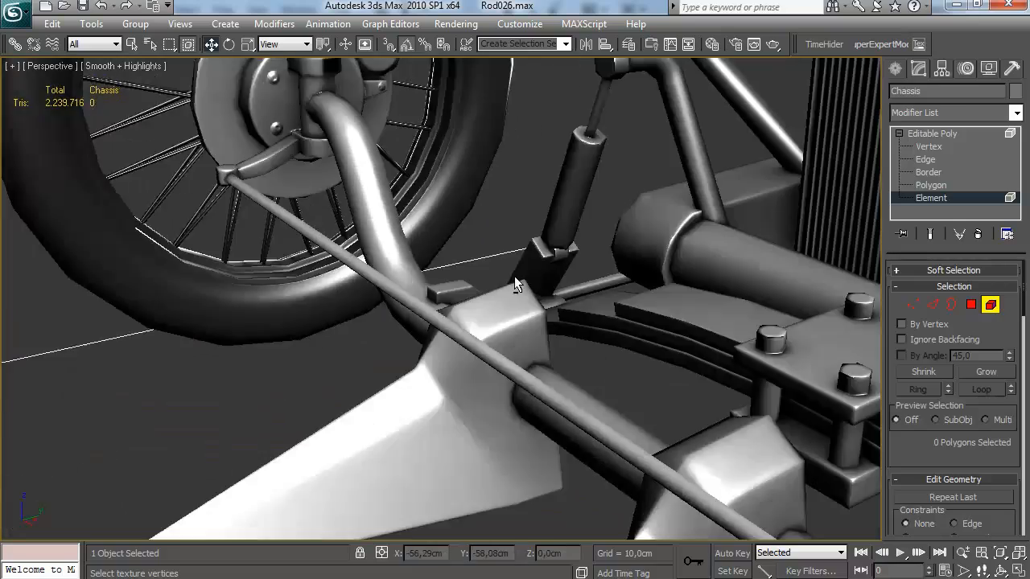
drag(515, 283, 641, 370)
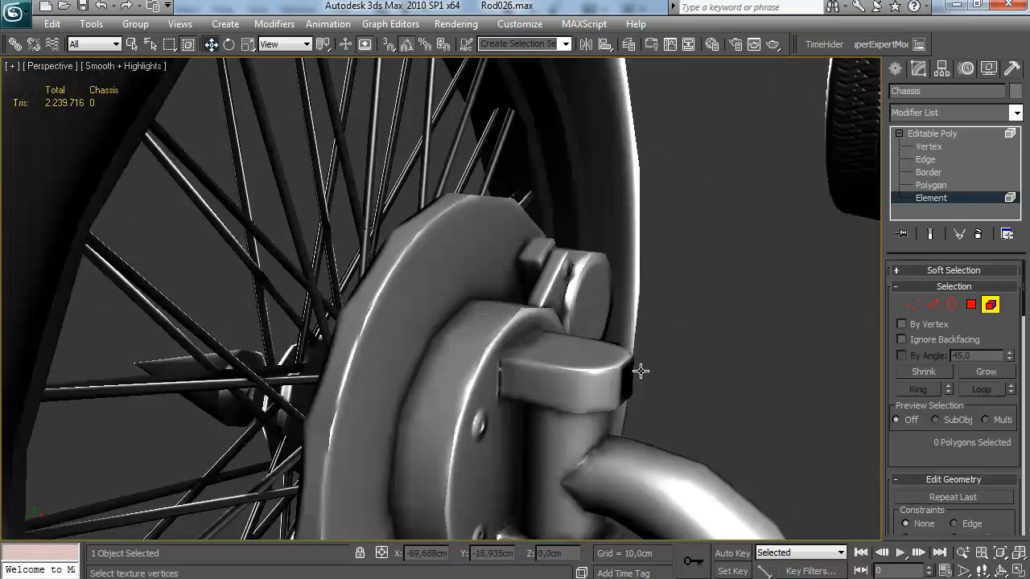
drag(641, 370, 610, 370)
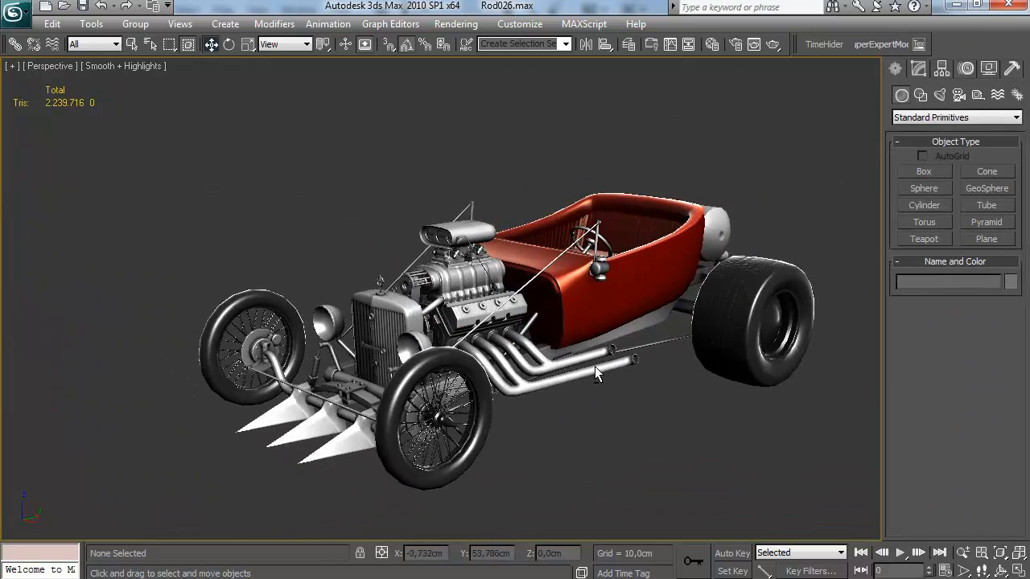
Review WheelShader in the Material Editor, then bring up the Application menu to save the scene
click(965, 67)
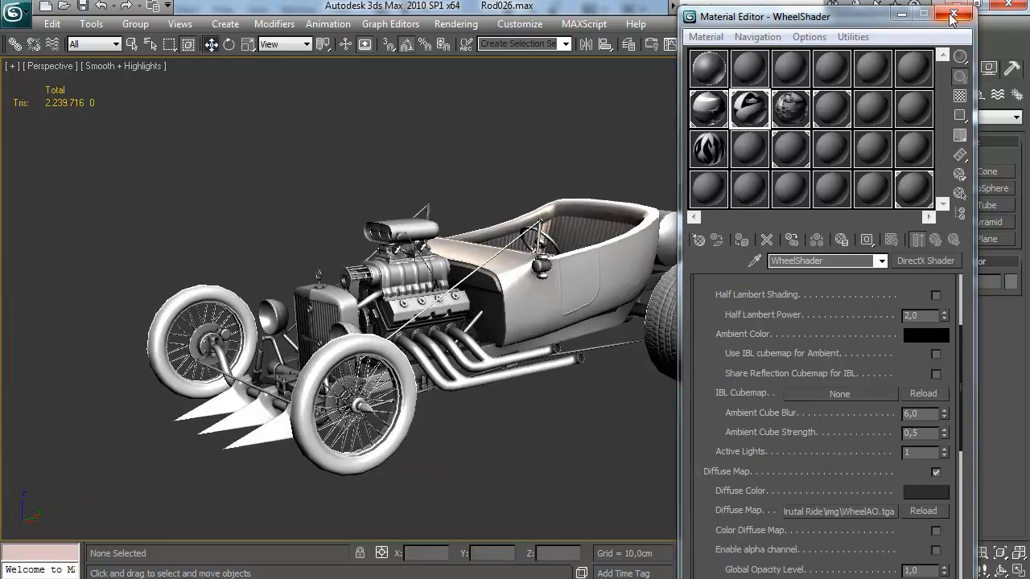
click(952, 16)
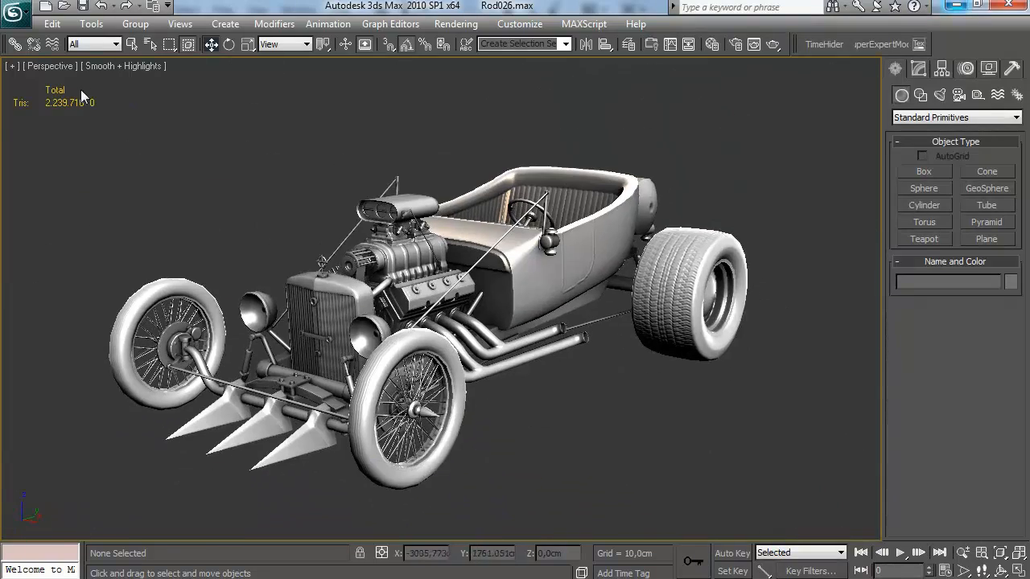
click(14, 6)
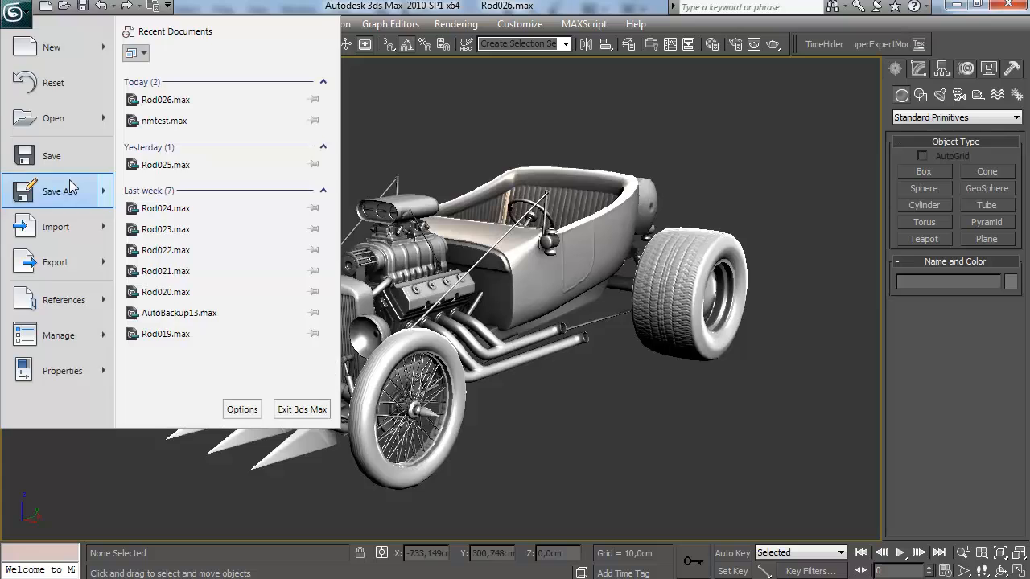